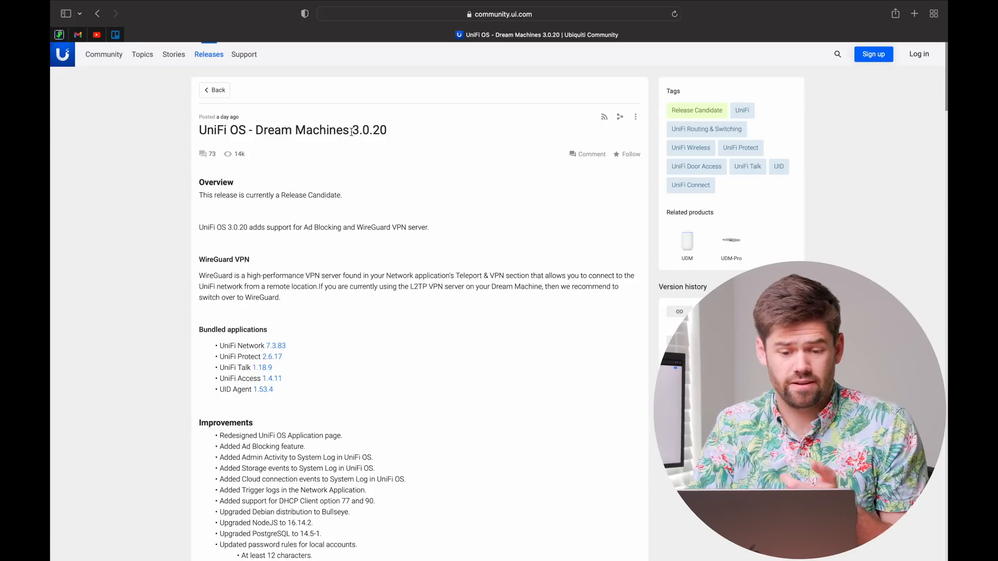
mouse_move(404, 136)
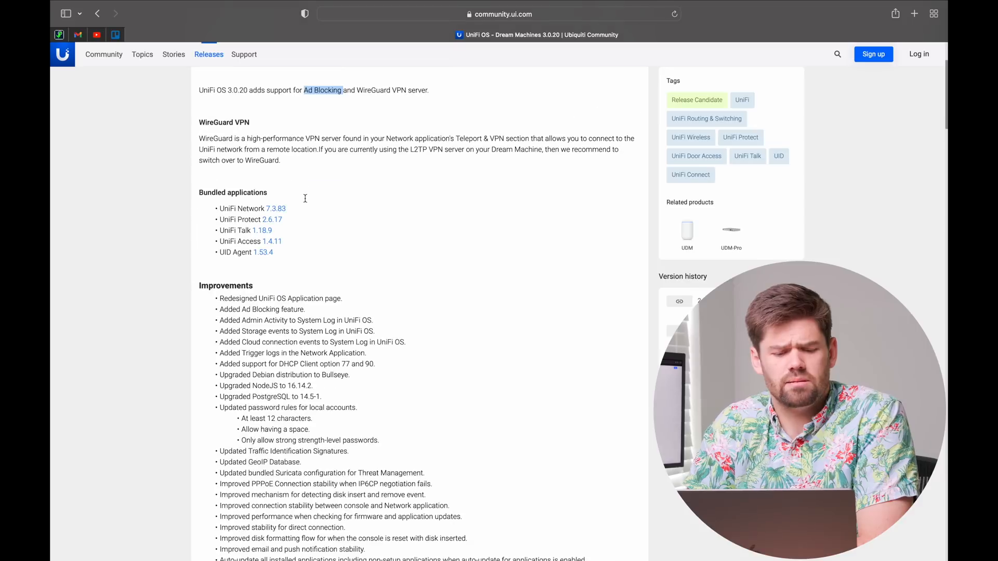
Scroll through the UniFi OS console settings to reach the release channel section
scroll(down, 3)
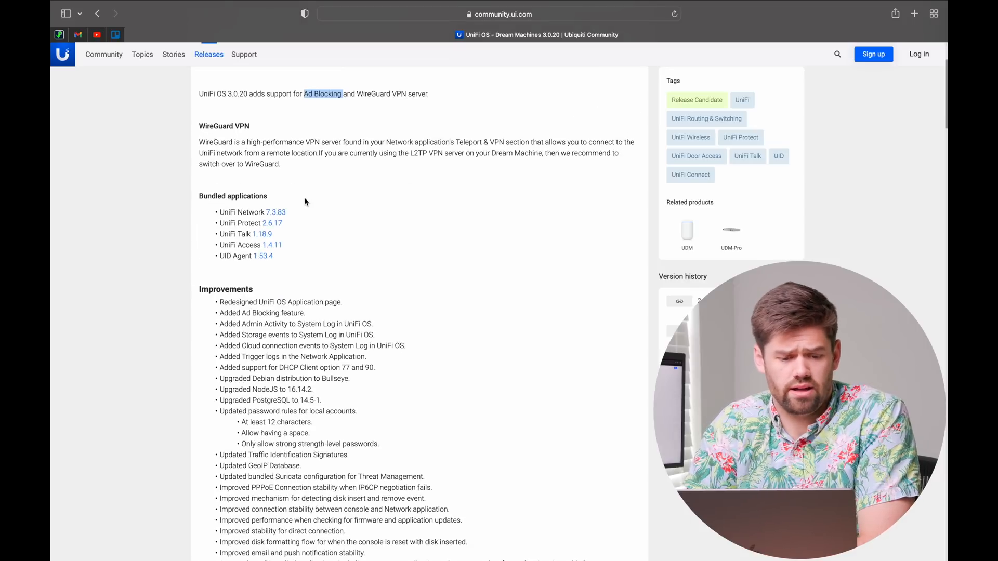
scroll(down, 3)
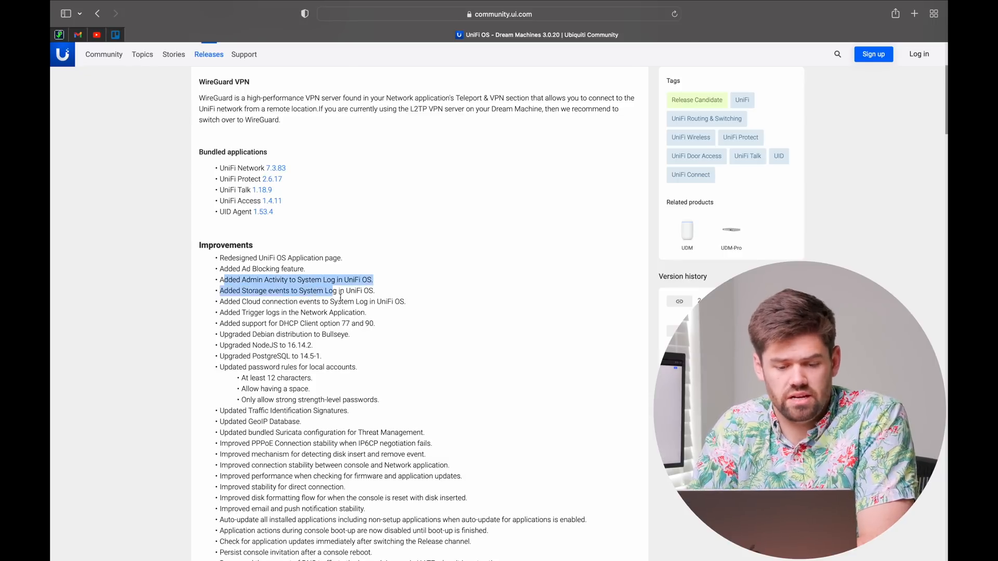
click(378, 320)
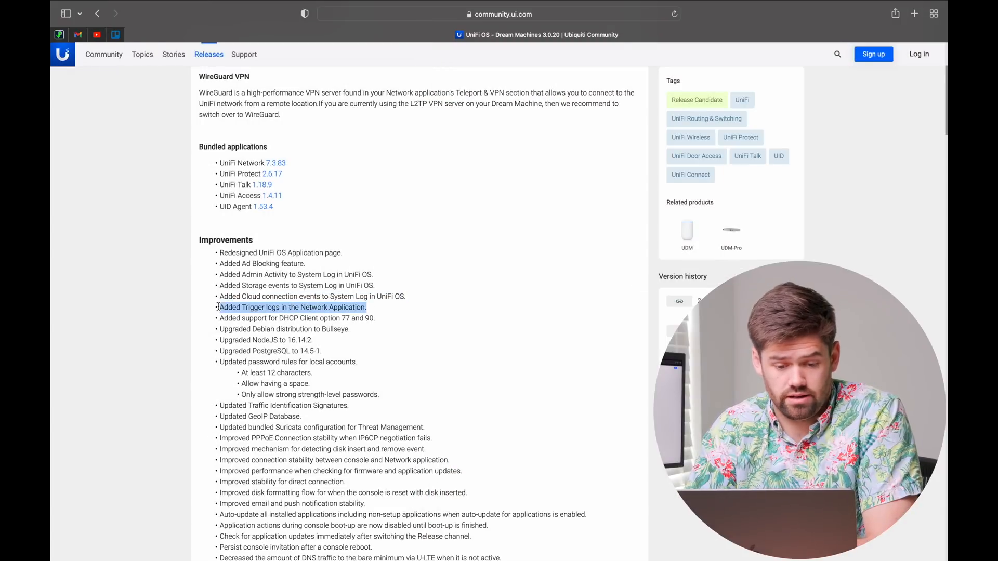
scroll(down, 3)
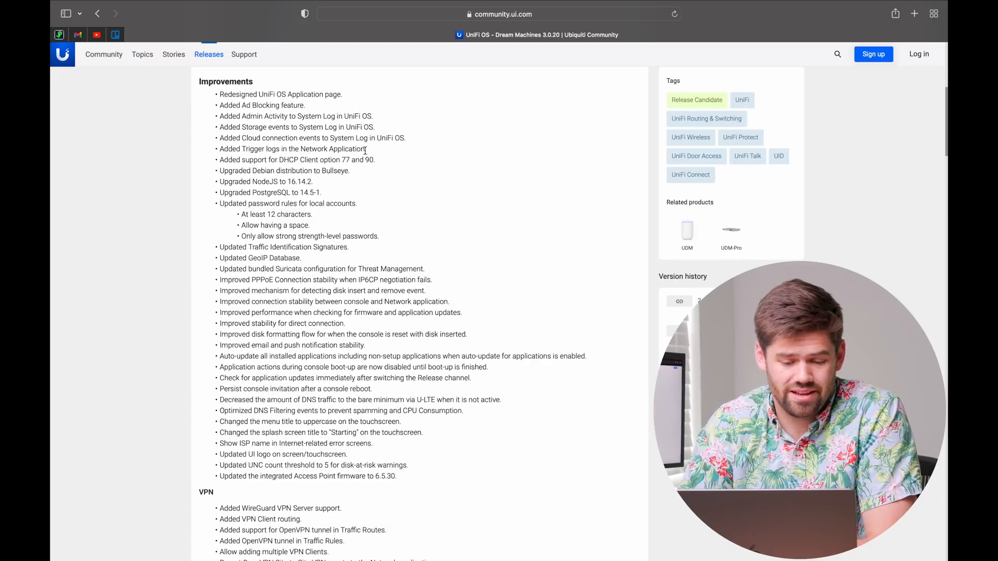
double_click(288, 268)
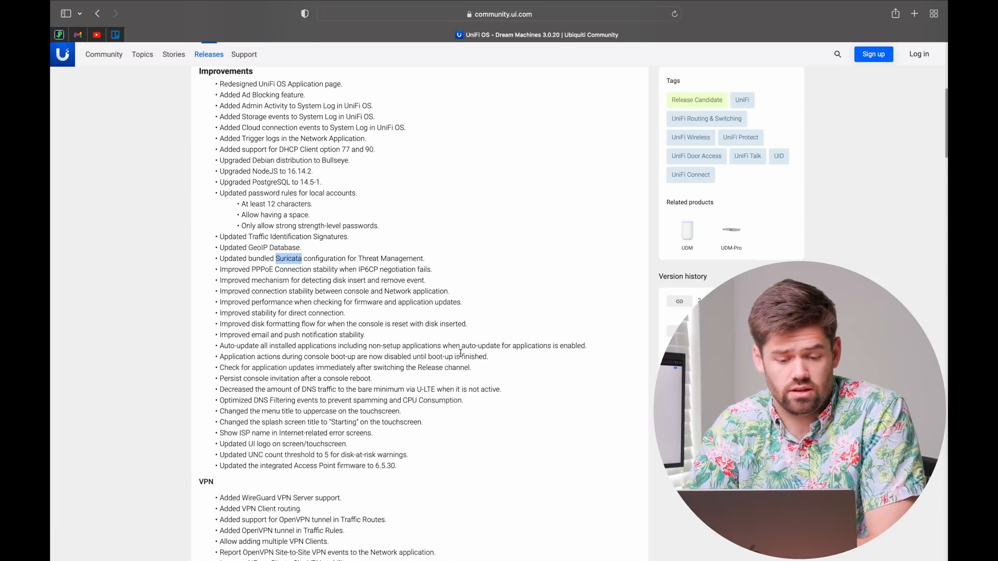
scroll(down, 3)
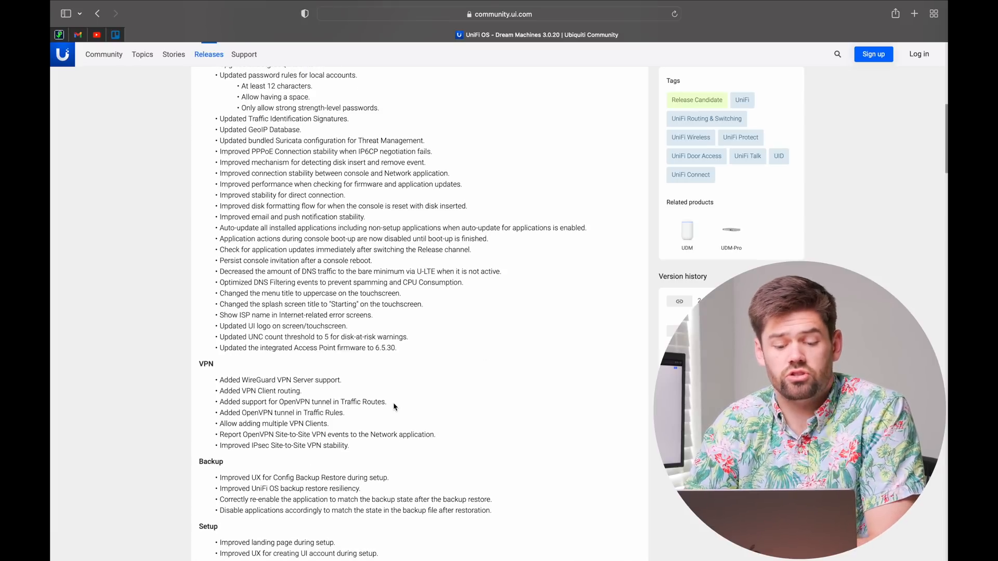
scroll(down, 3)
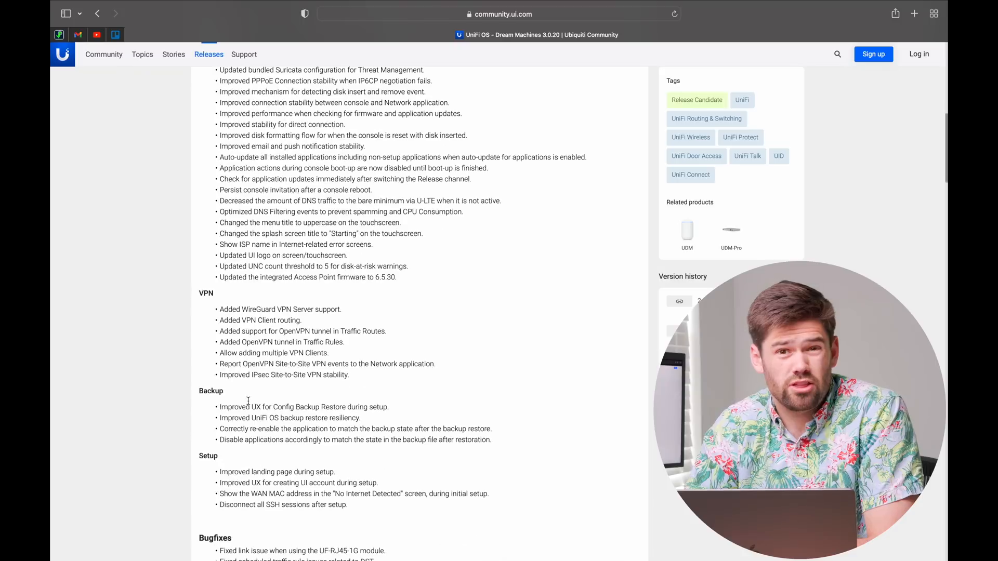
scroll(down, 3)
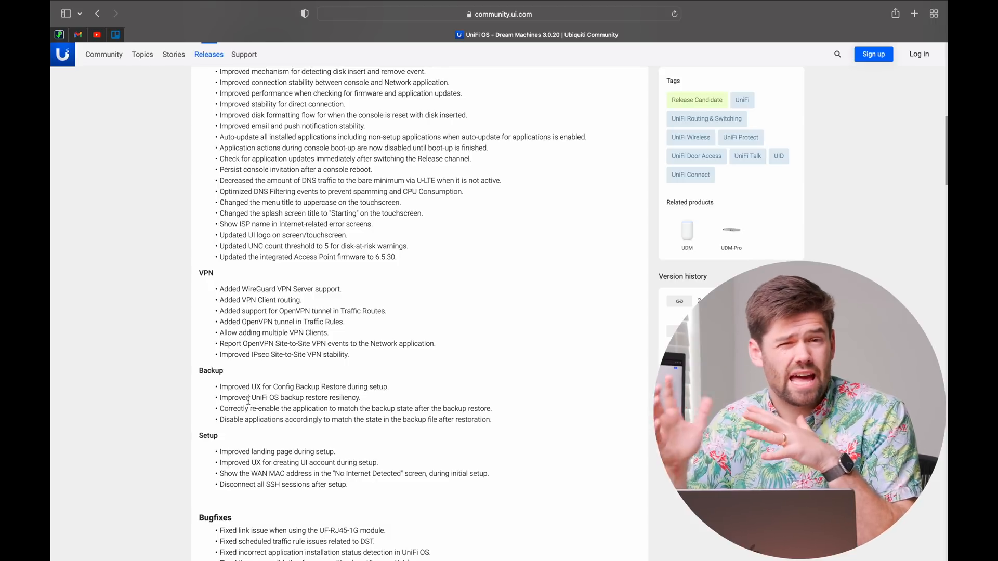
scroll(down, 3)
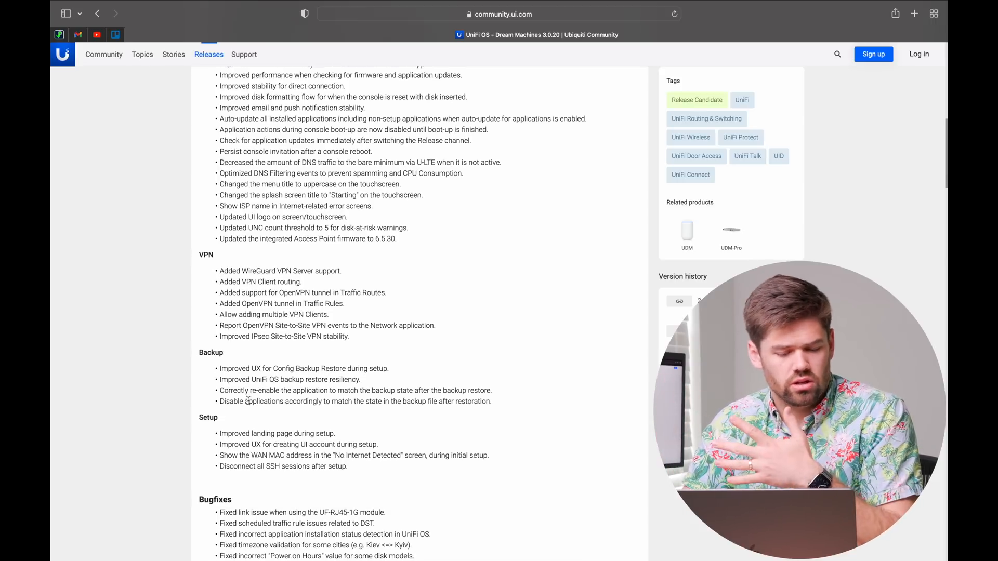
scroll(down, 3)
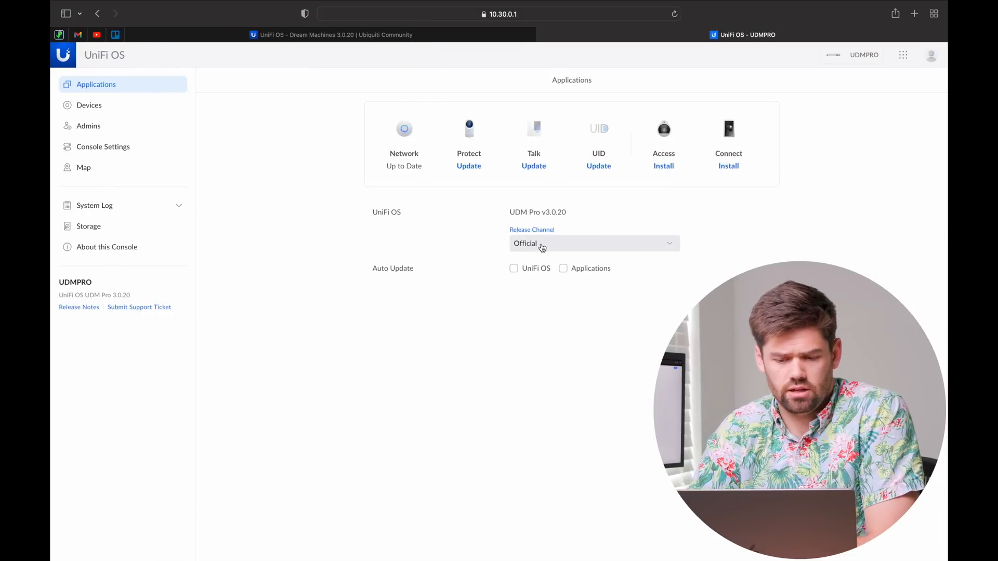
Keep the release channel on Official and launch the Network application dashboard
click(592, 244)
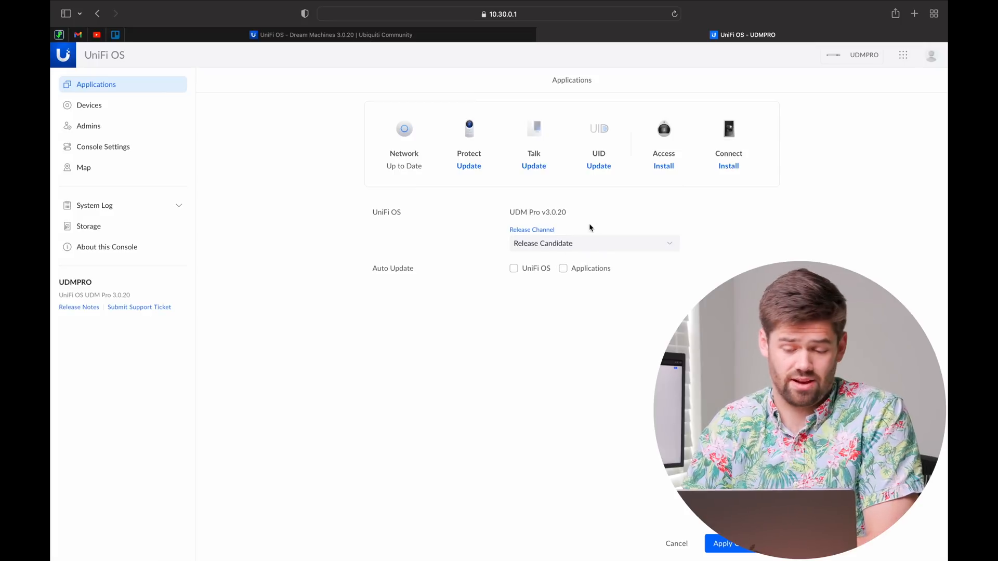
mouse_move(553, 222)
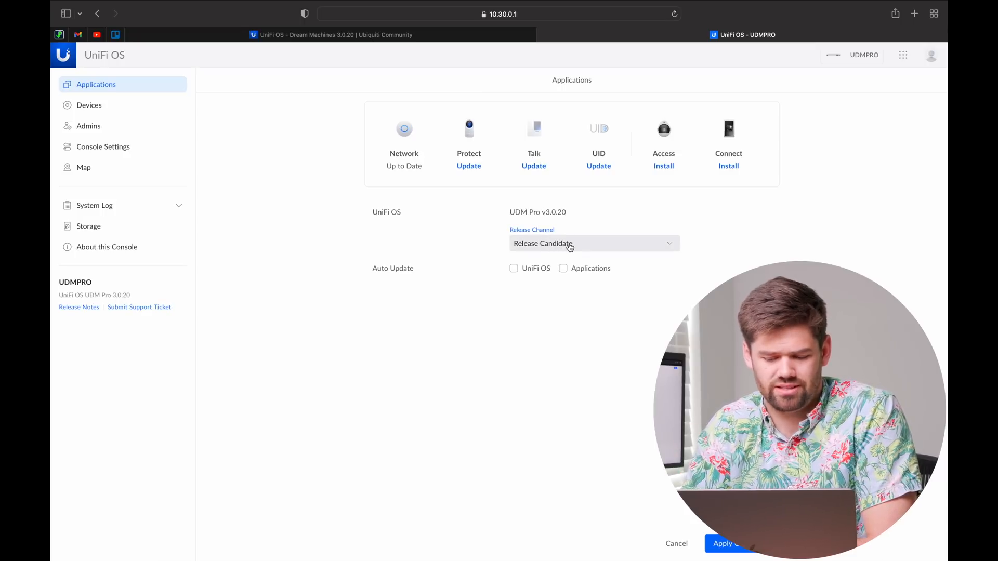
click(591, 243)
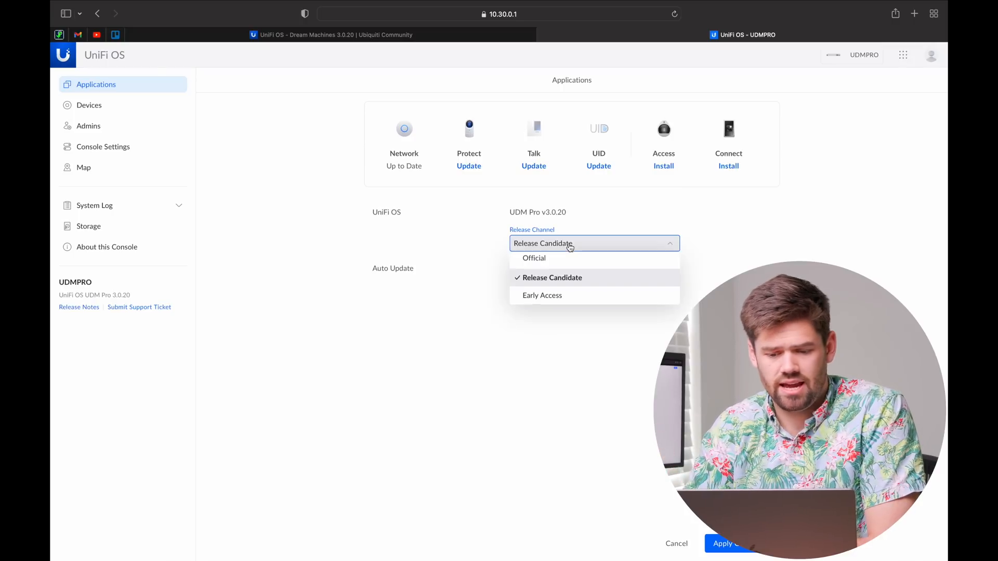
click(533, 258)
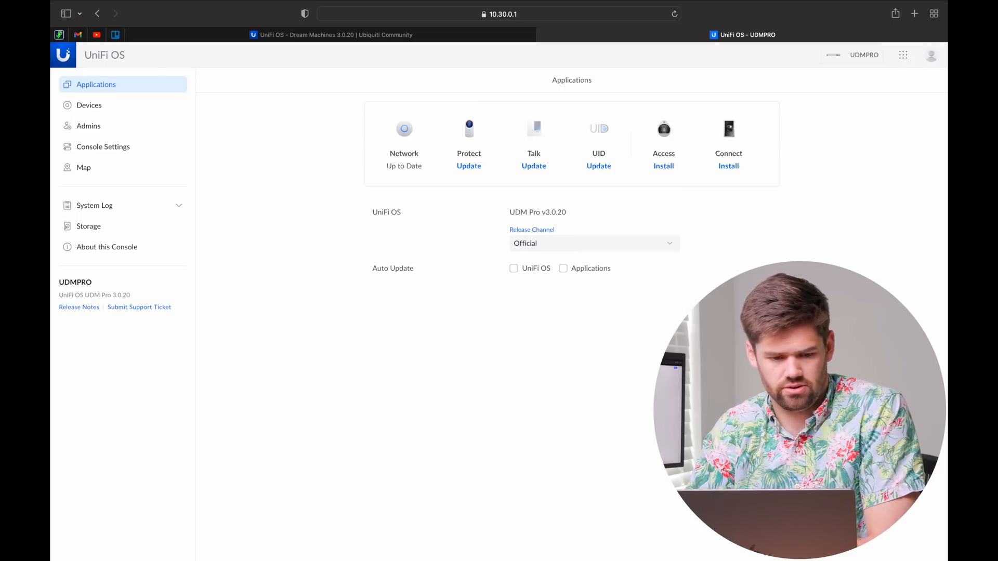
mouse_move(403, 129)
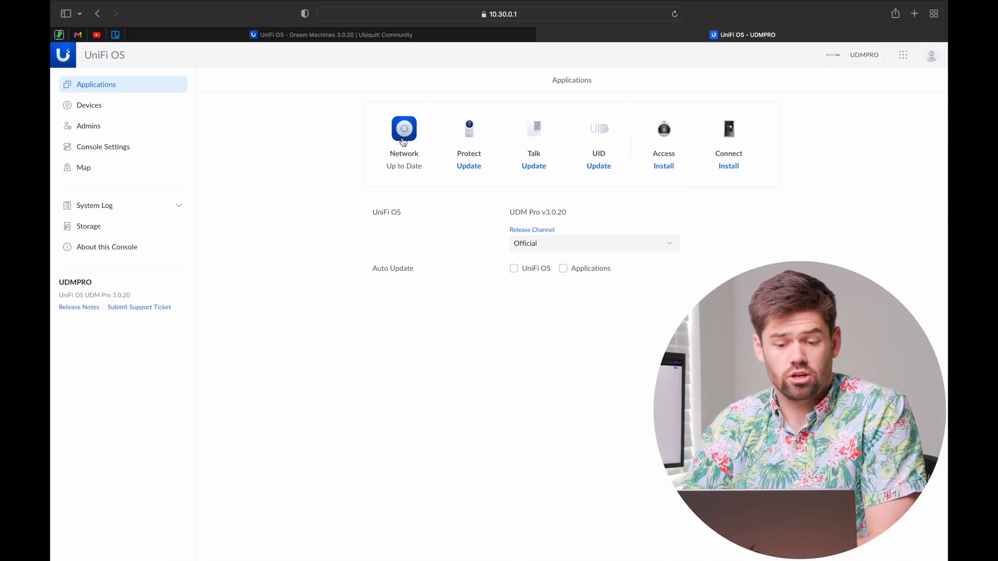
click(403, 129)
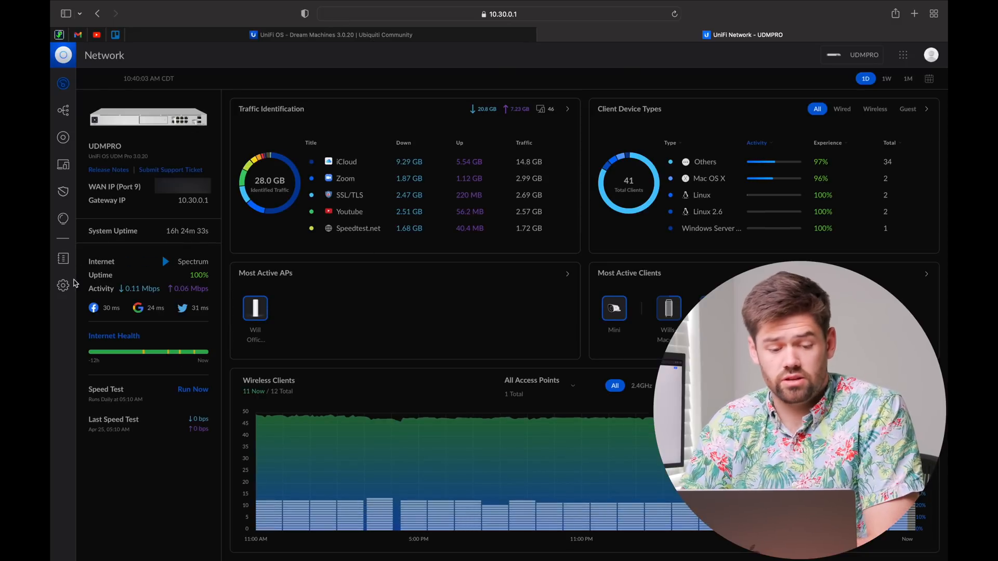
Start a new VPN server from Settings > Teleport & VPN, showing the empty WireGuard form
click(64, 285)
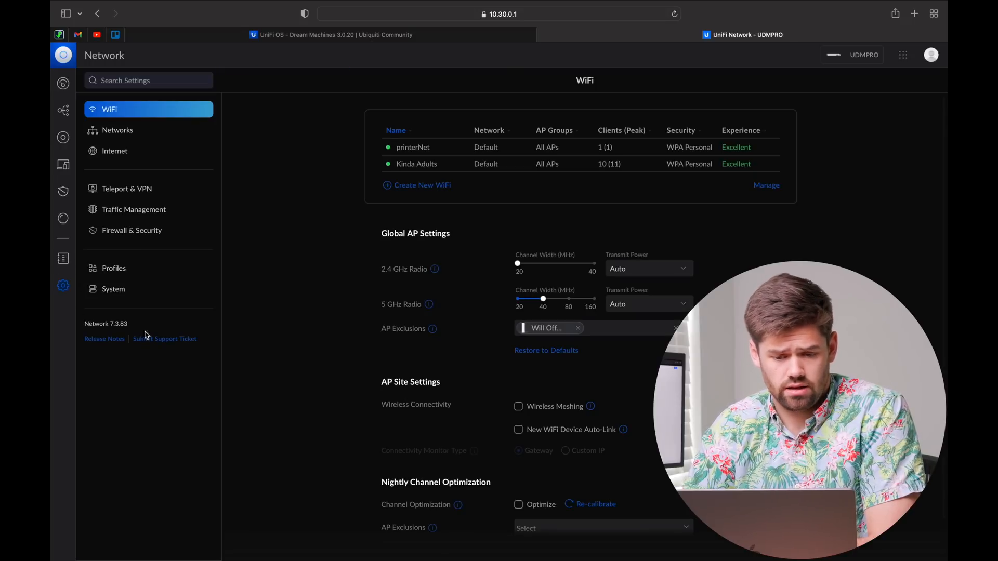
mouse_move(139, 150)
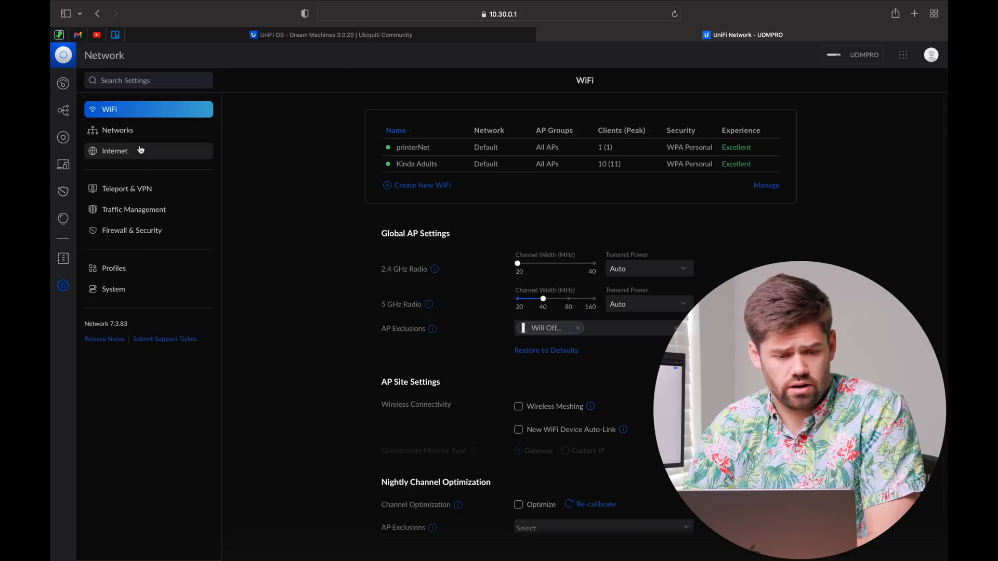
click(126, 189)
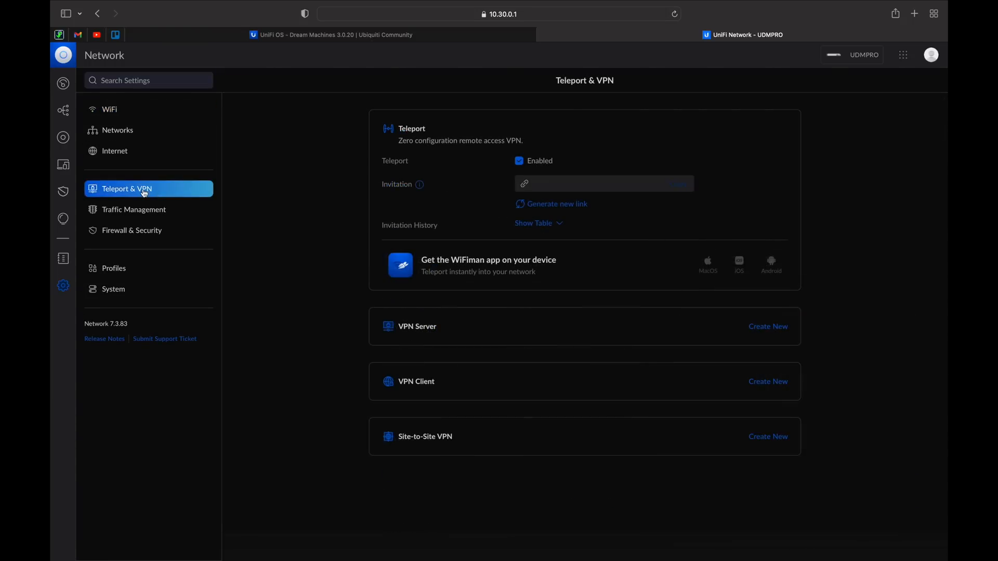
mouse_move(835, 309)
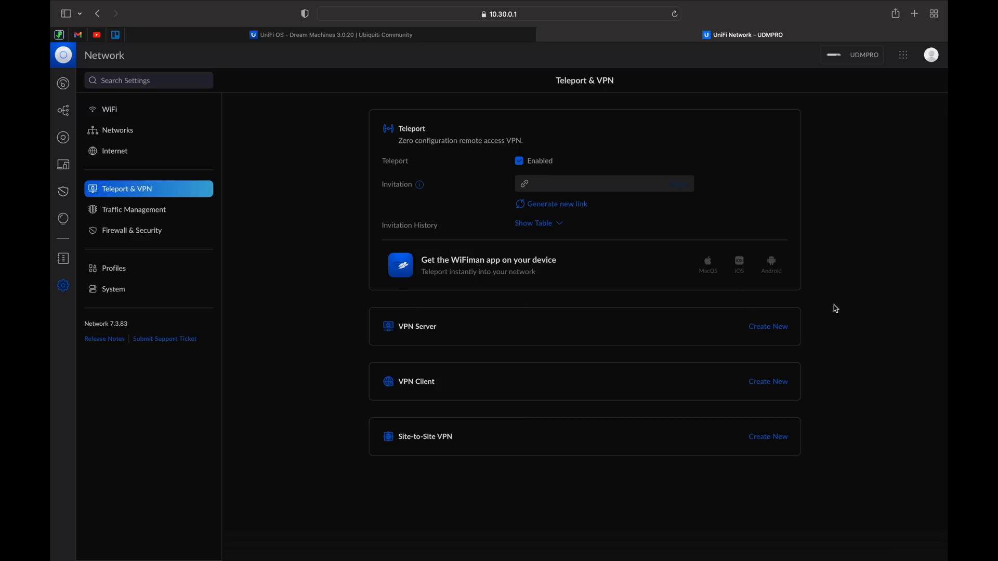
mouse_move(767, 327)
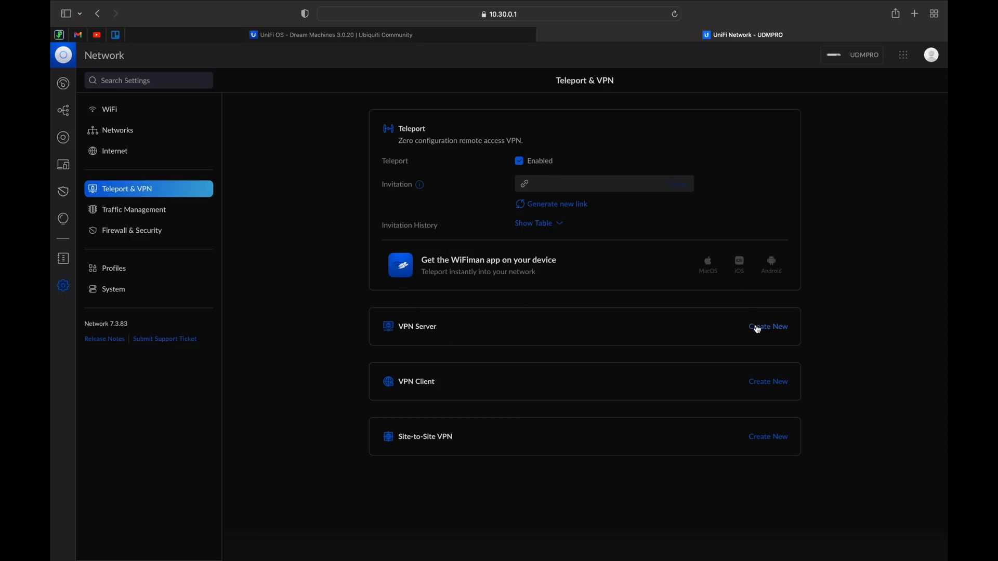
click(767, 326)
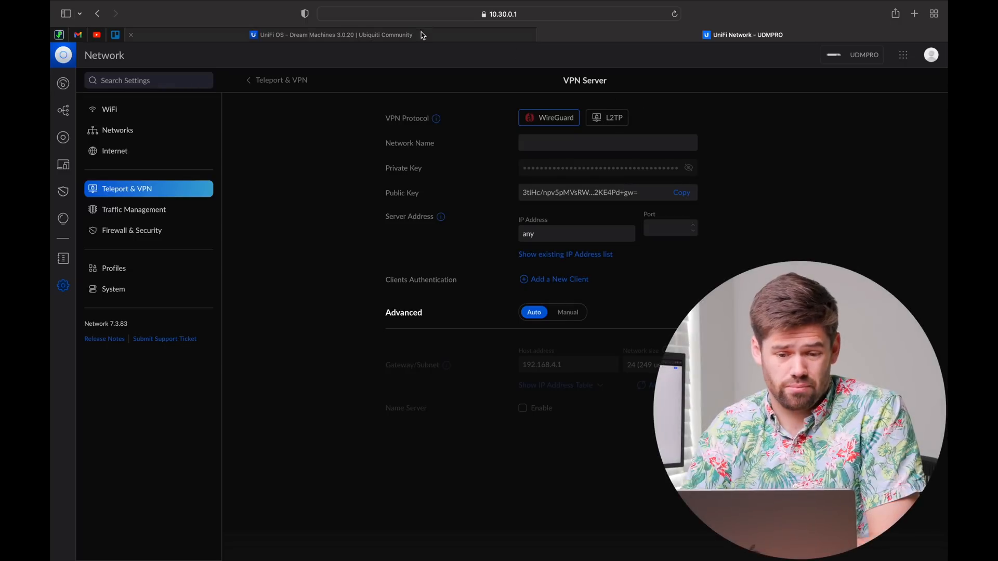
Name the WireGuard server 'demo', set advanced settings to manual and enter custom name servers
click(331, 34)
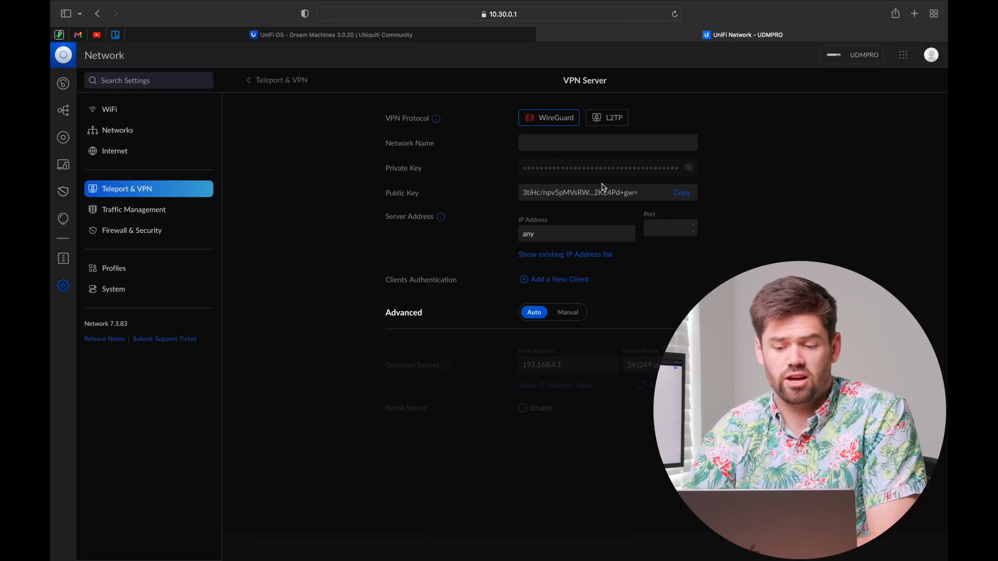
mouse_move(709, 163)
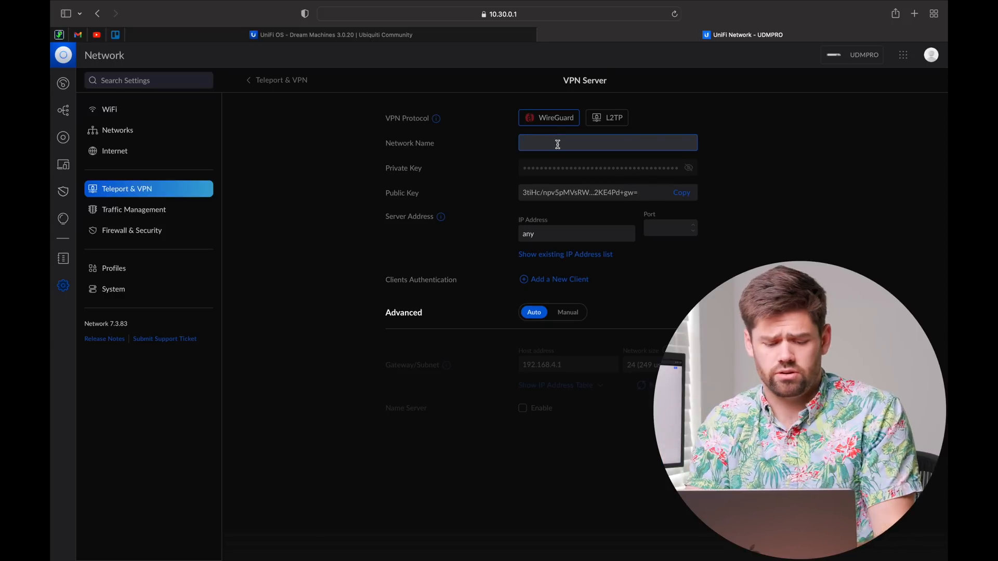
text(demo)
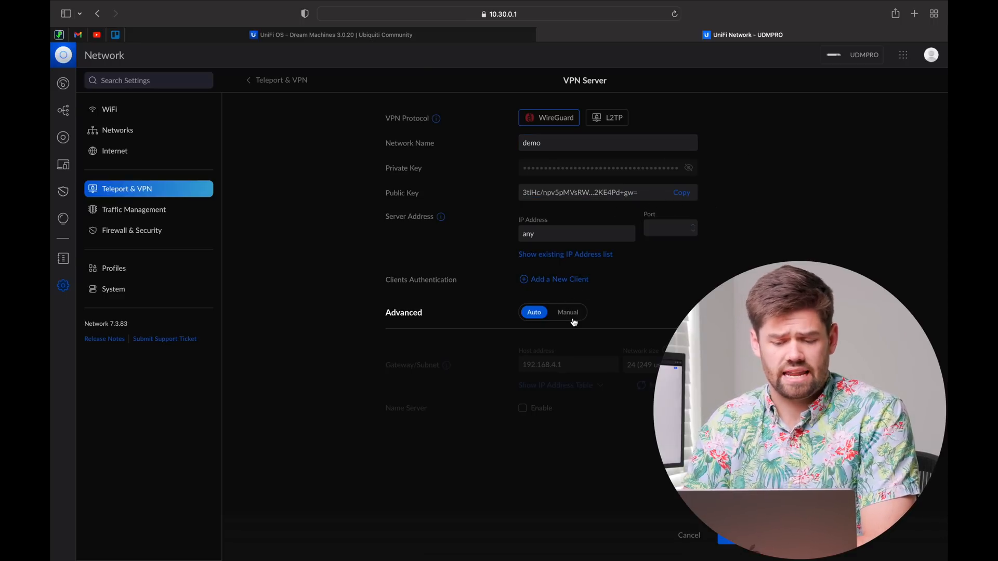
click(567, 311)
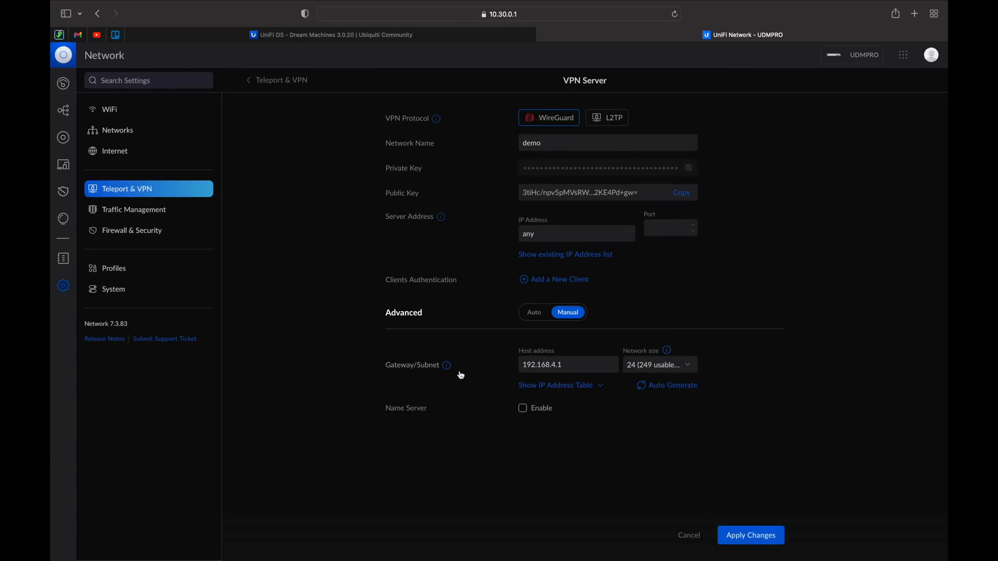
mouse_move(622, 405)
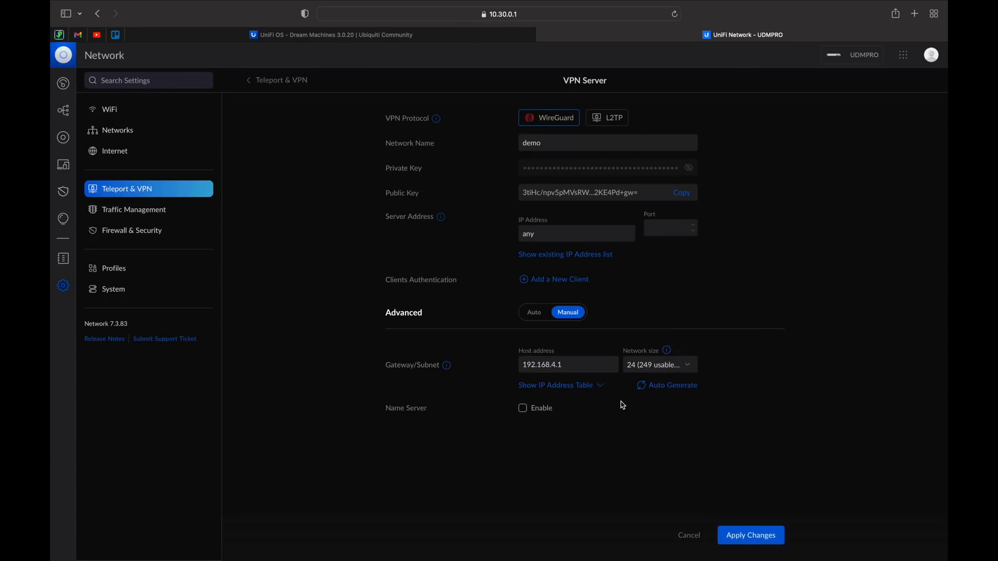
click(522, 410)
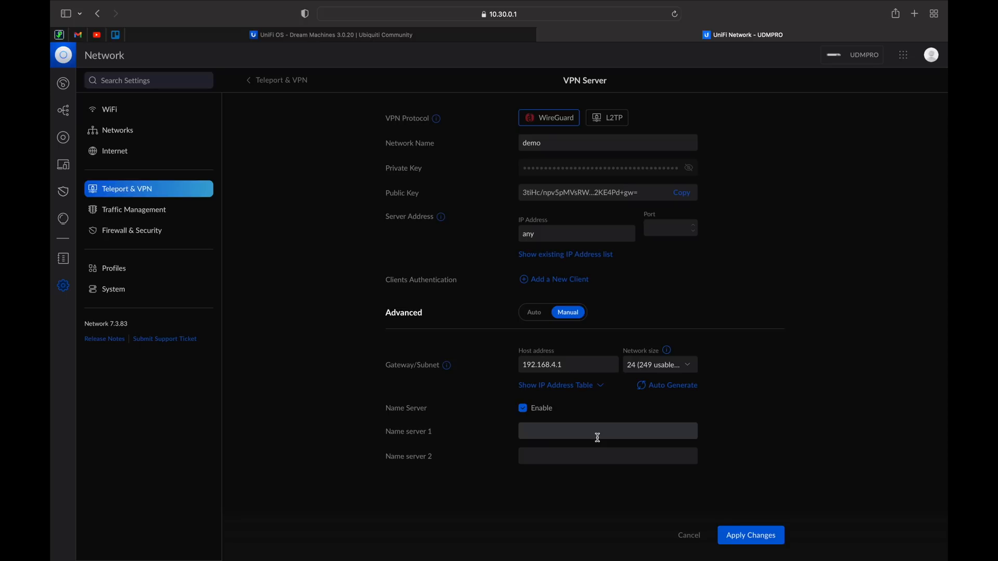
text(10.30.0.1)
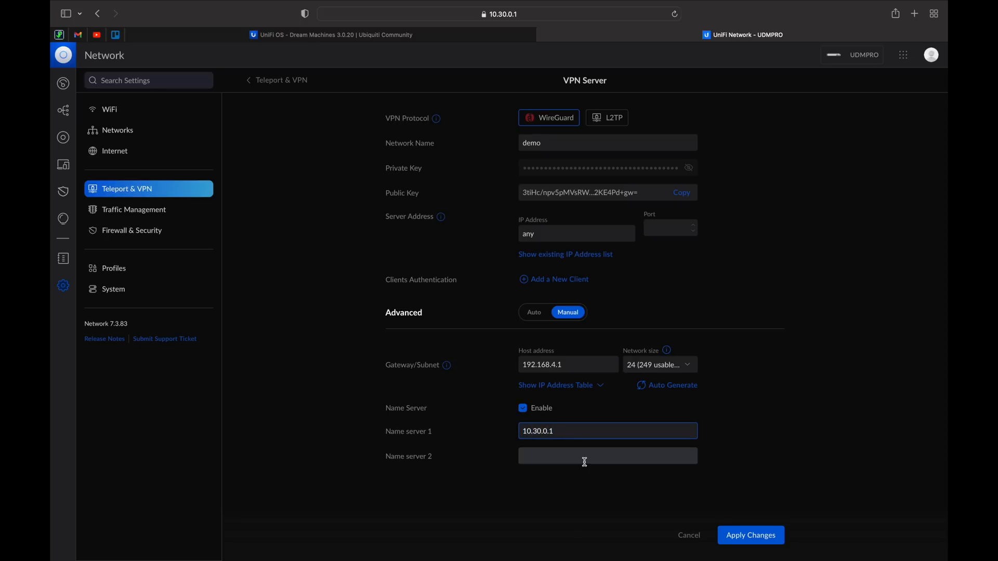
click(606, 455)
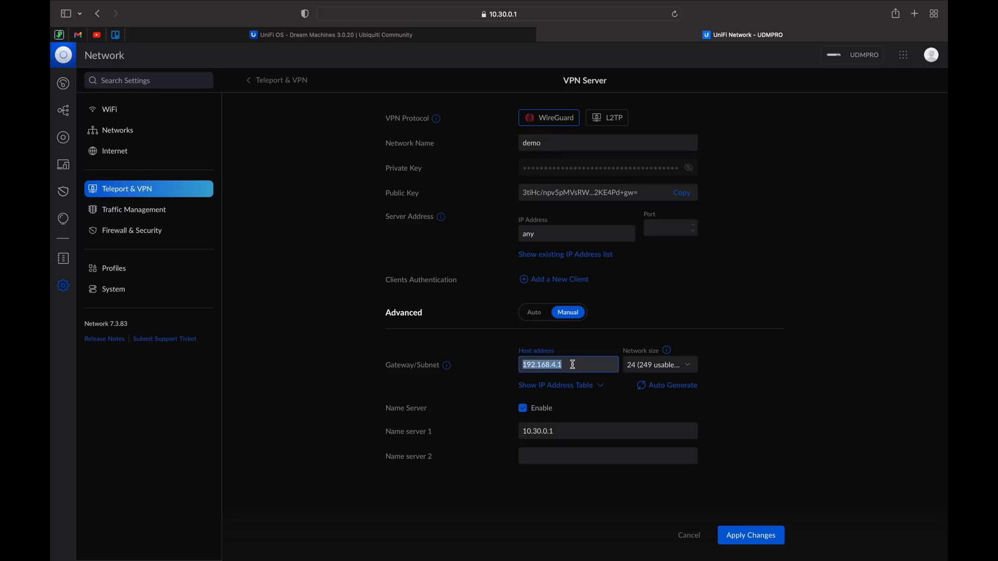
text(10.2)
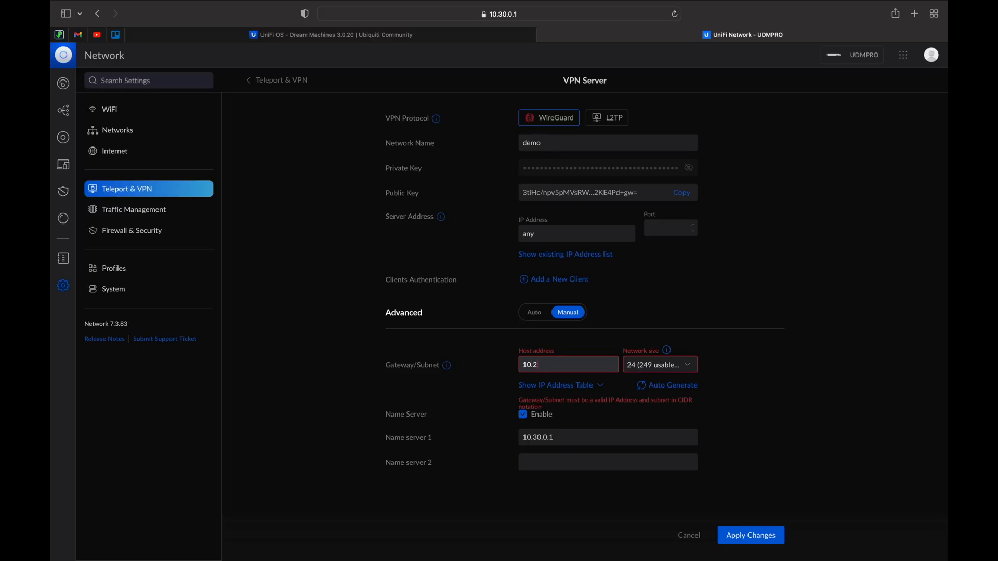
Set the gateway host address to 10.240.0.1 and keep the network size at 24
click(658, 364)
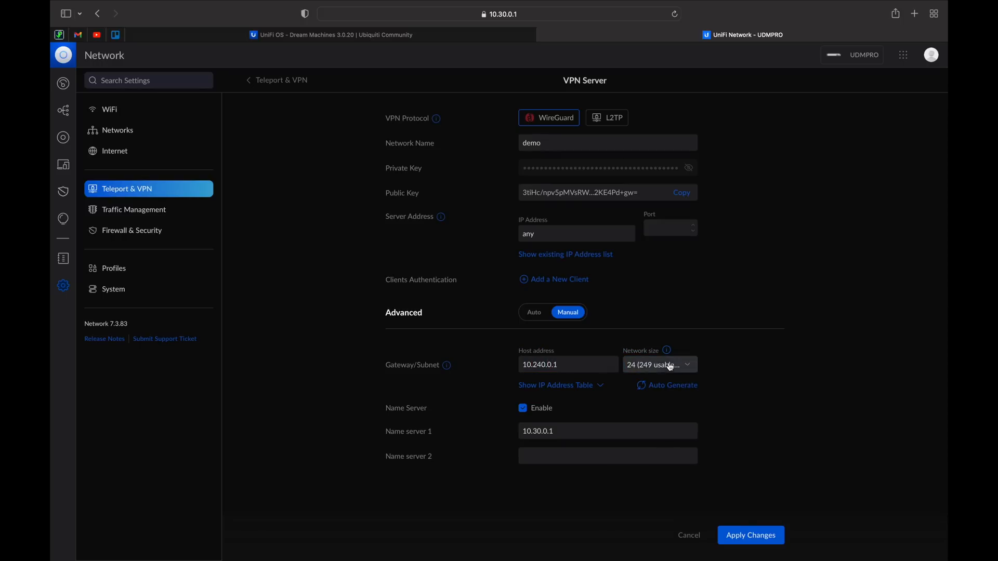
click(659, 365)
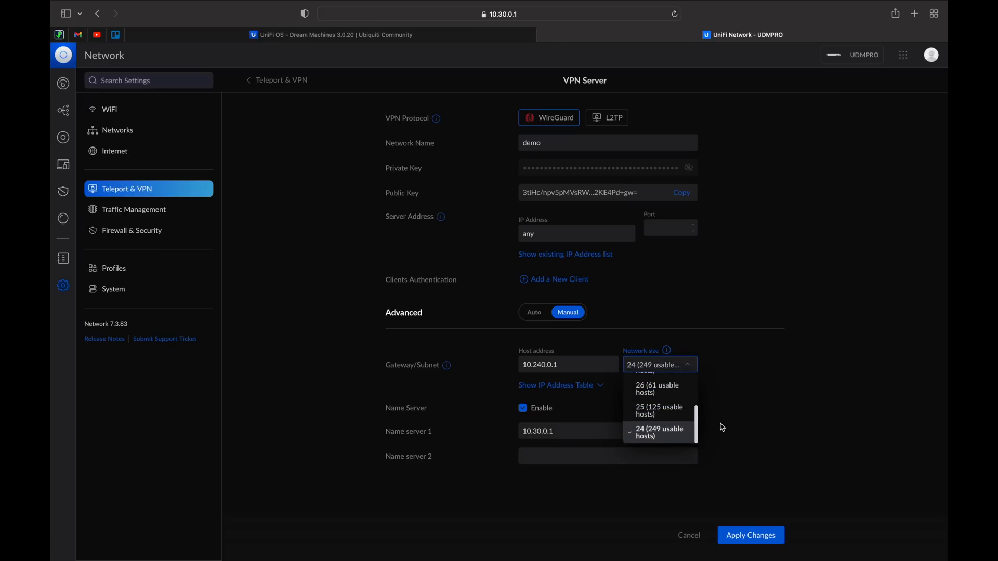
click(658, 432)
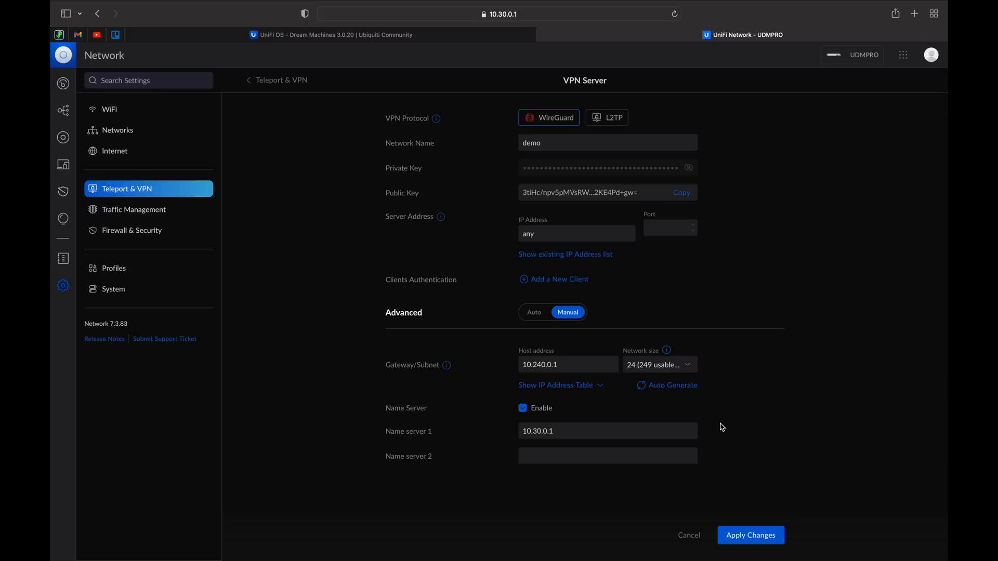
mouse_move(668, 376)
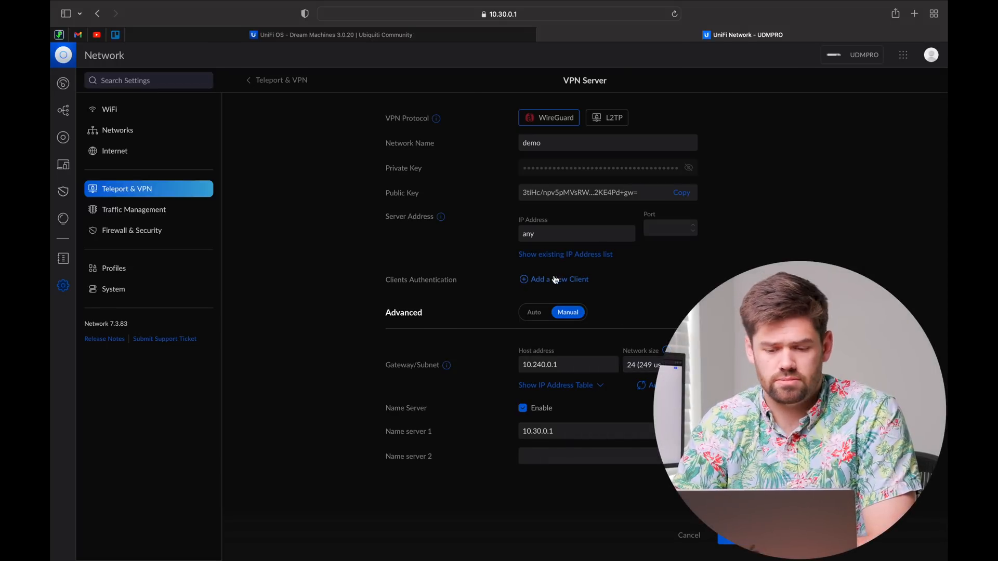
Start adding a new WireGuard client, then cancel it leaving the demo server unchanged
click(558, 278)
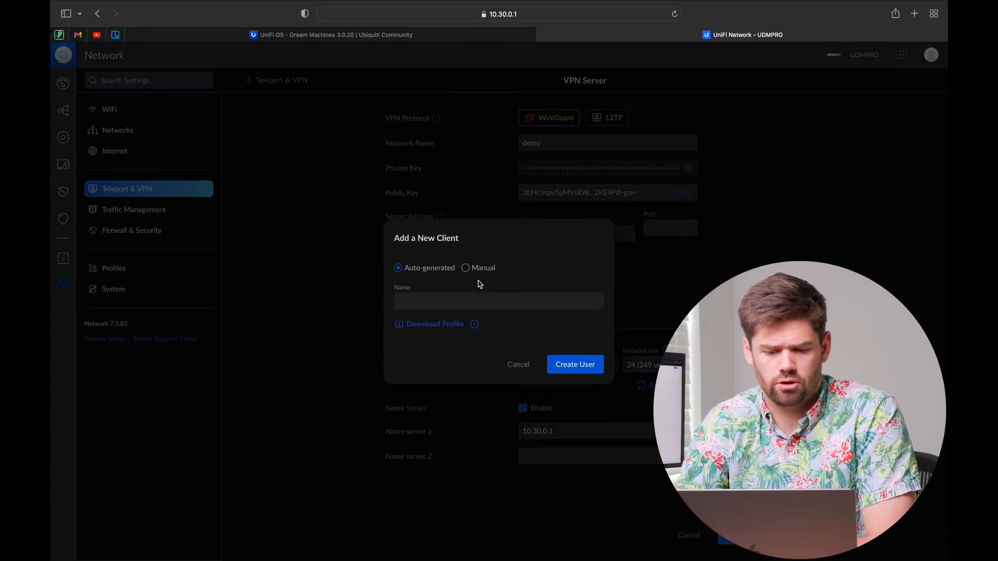
click(517, 364)
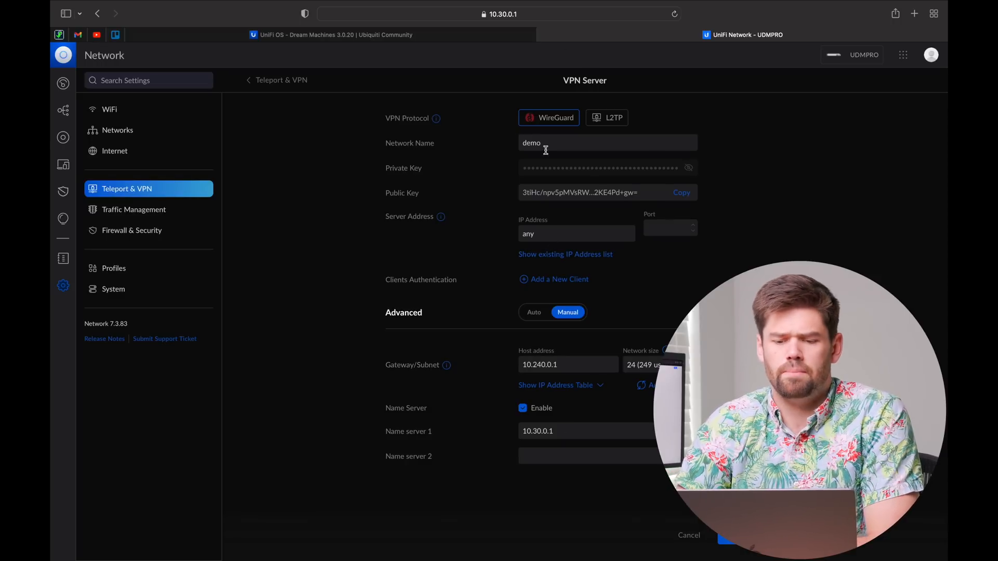
mouse_move(480, 305)
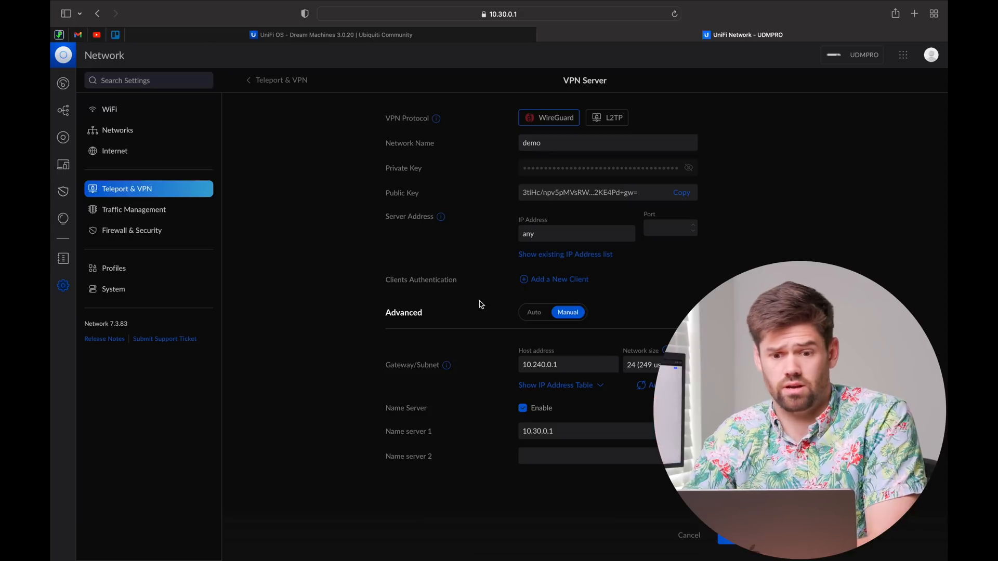
mouse_move(469, 251)
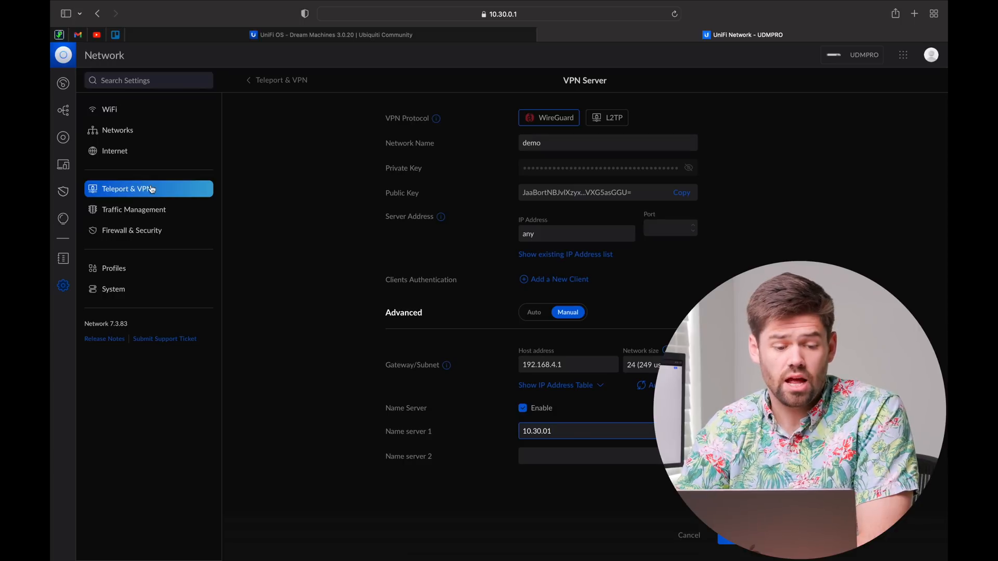
mouse_move(64, 202)
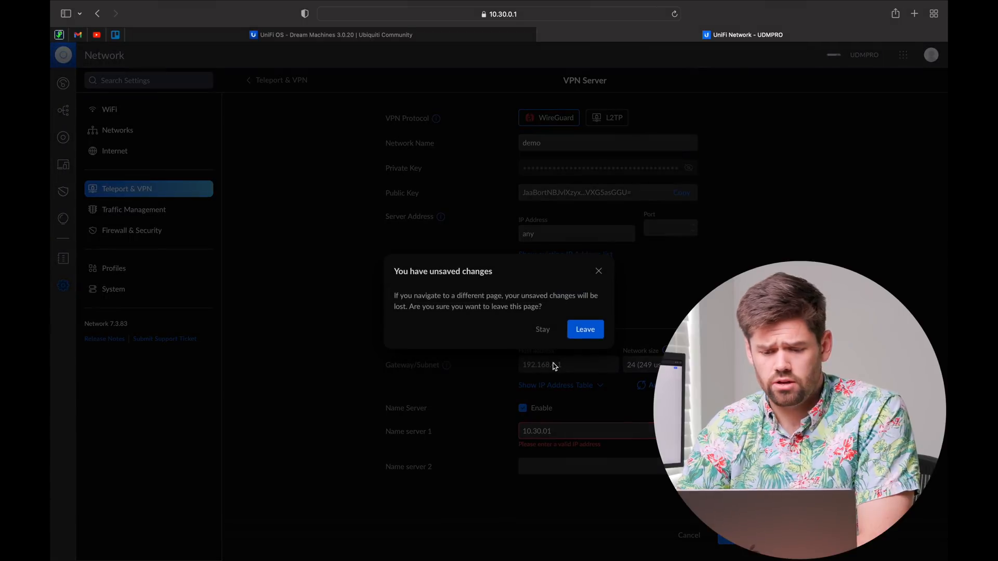
Discard the unsaved VPN form and show the system log's firewall-rule block triggers
click(583, 329)
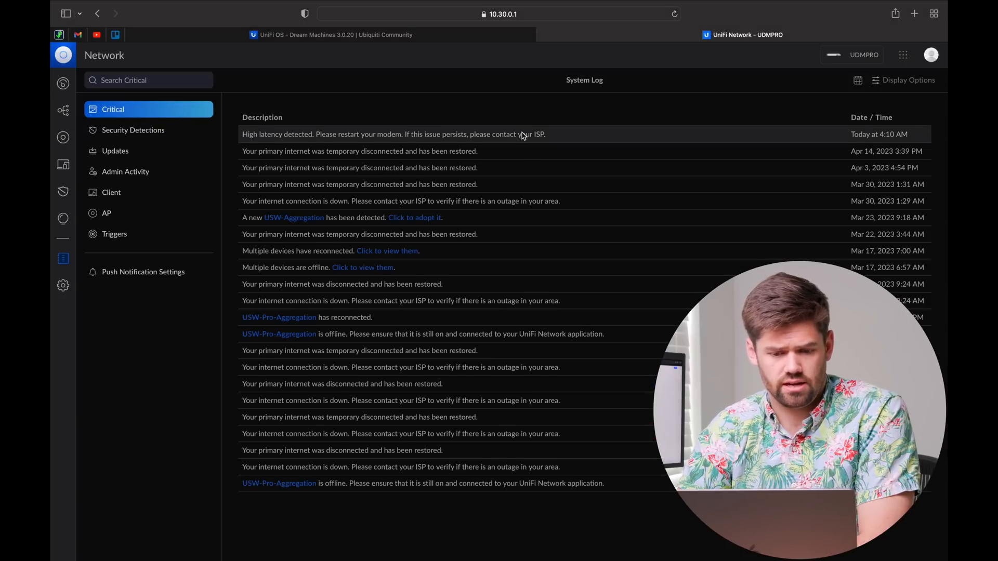
mouse_move(134, 130)
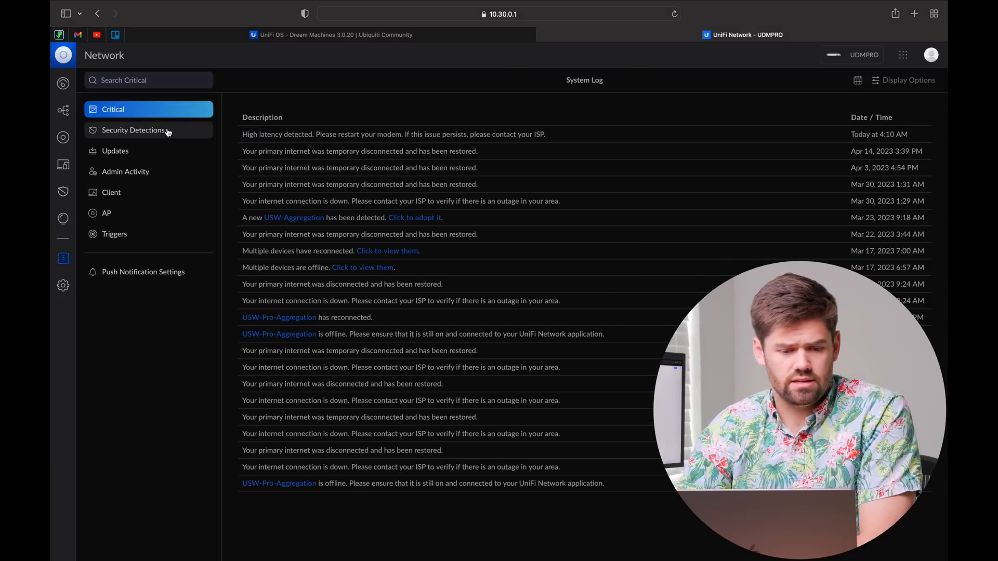
click(115, 234)
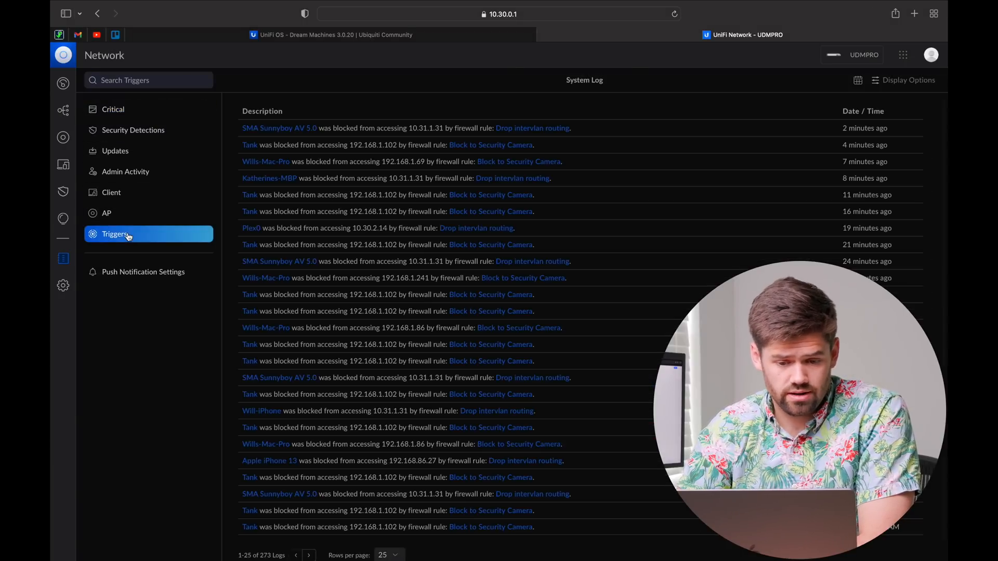
mouse_move(382, 240)
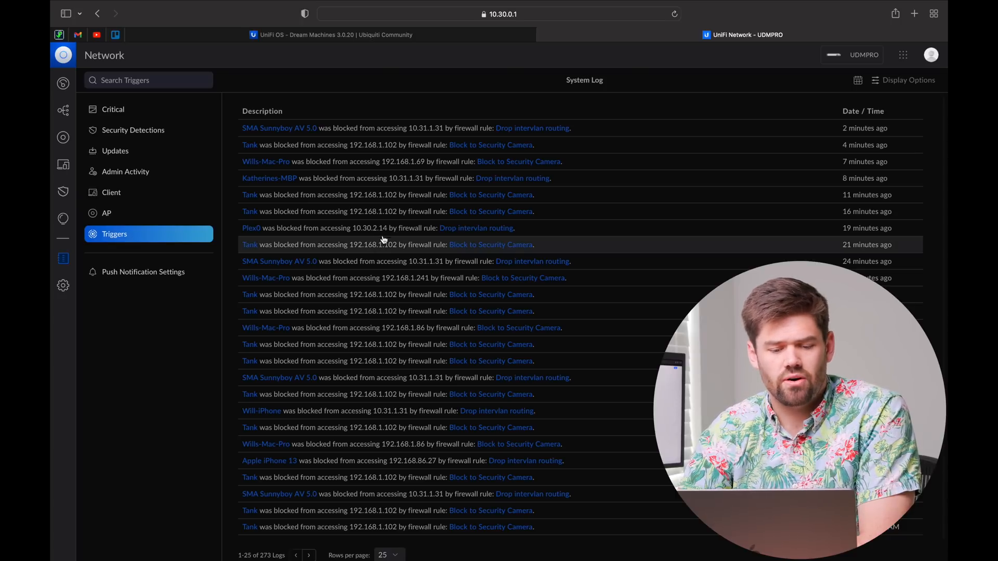
mouse_move(381, 227)
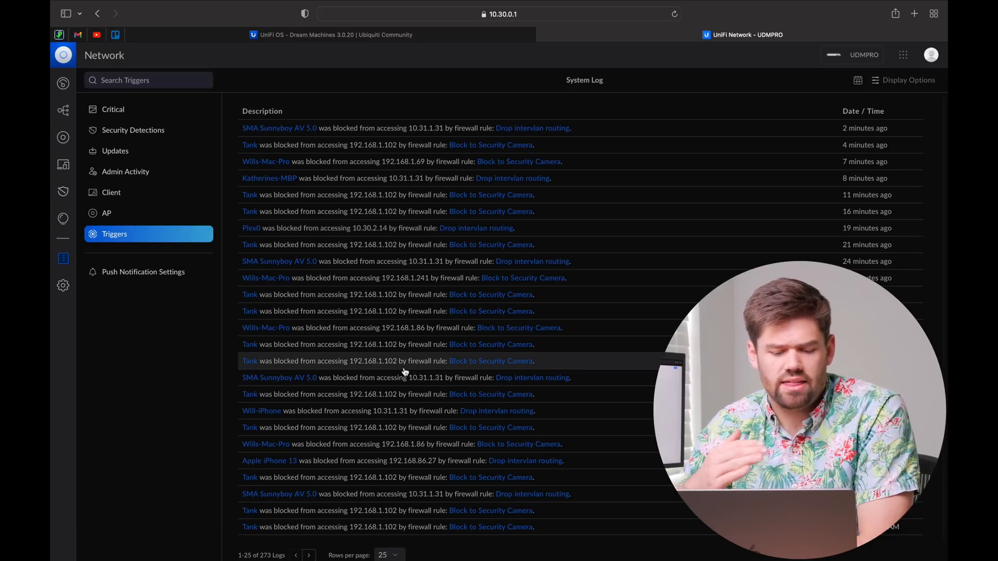
mouse_move(391, 411)
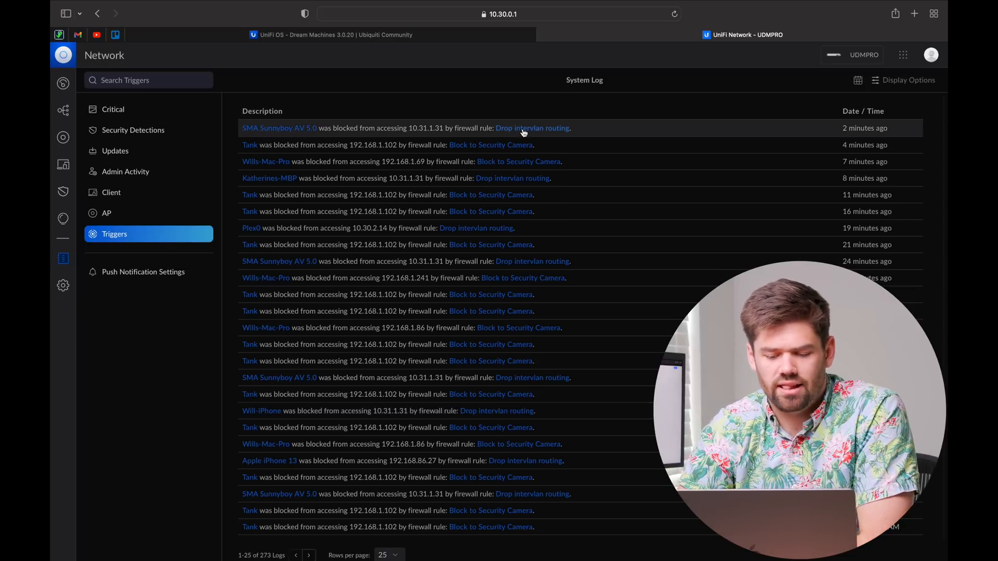
mouse_move(514, 294)
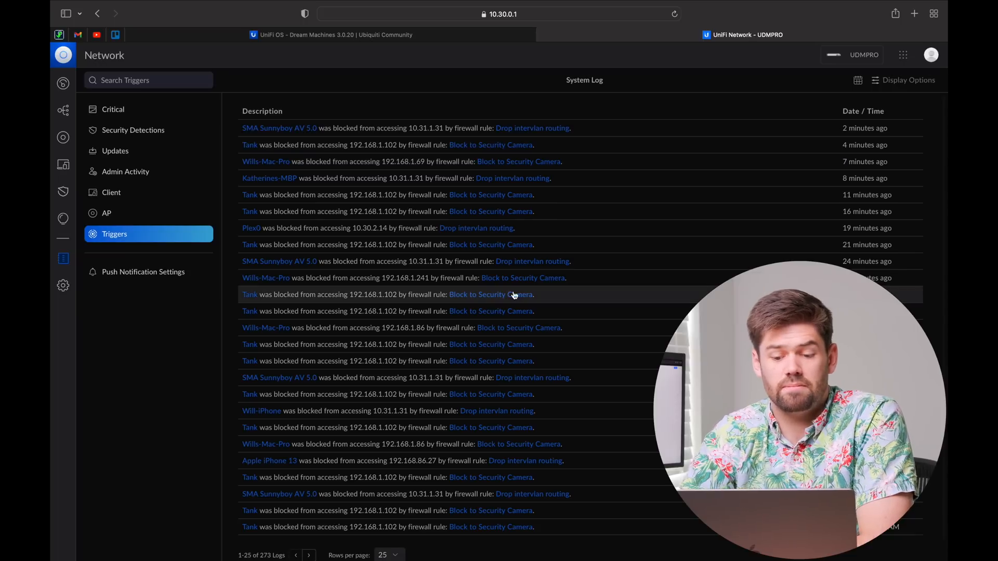
mouse_move(359, 211)
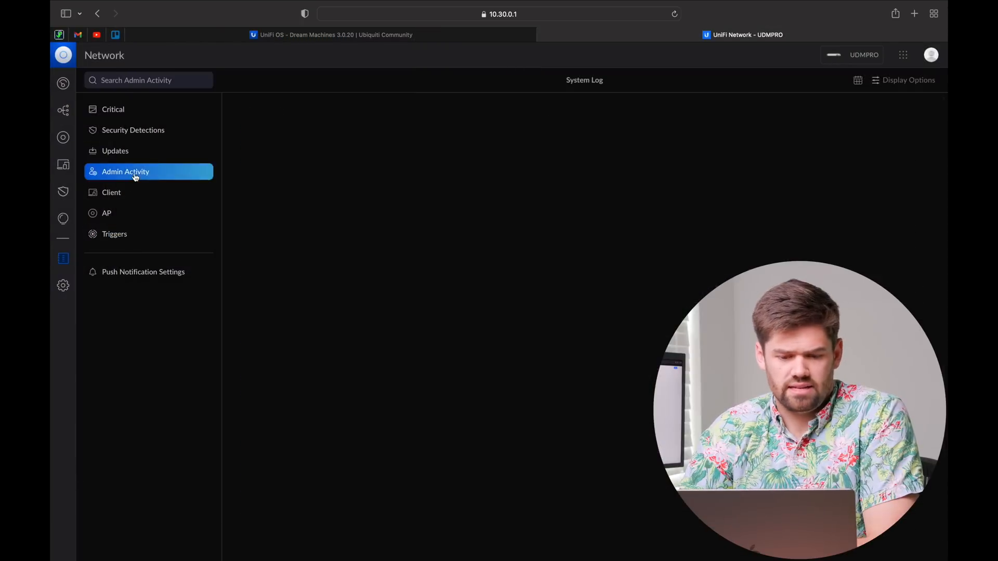
Review the admin activity, client and security detection logs, then return to the critical log
click(125, 171)
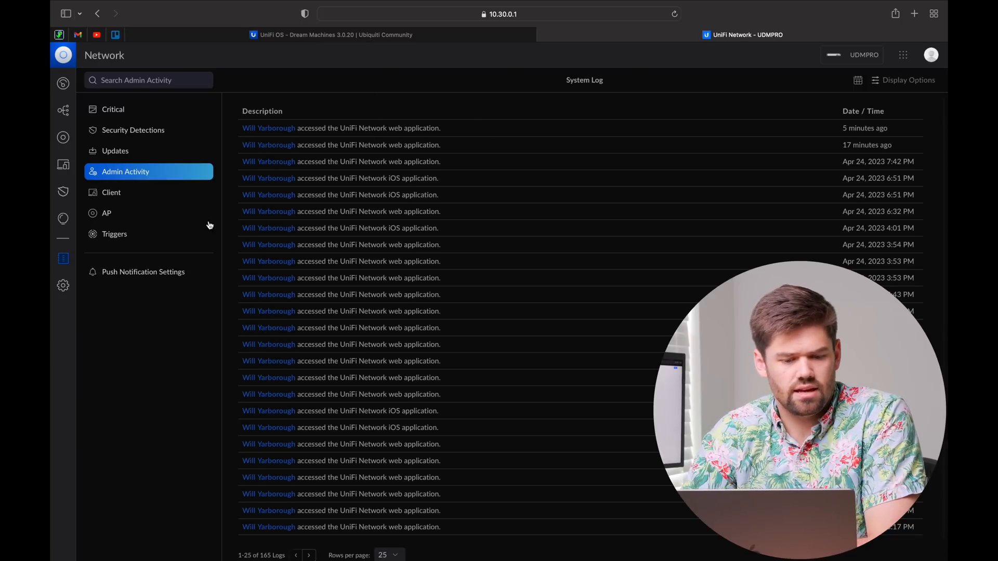
click(111, 192)
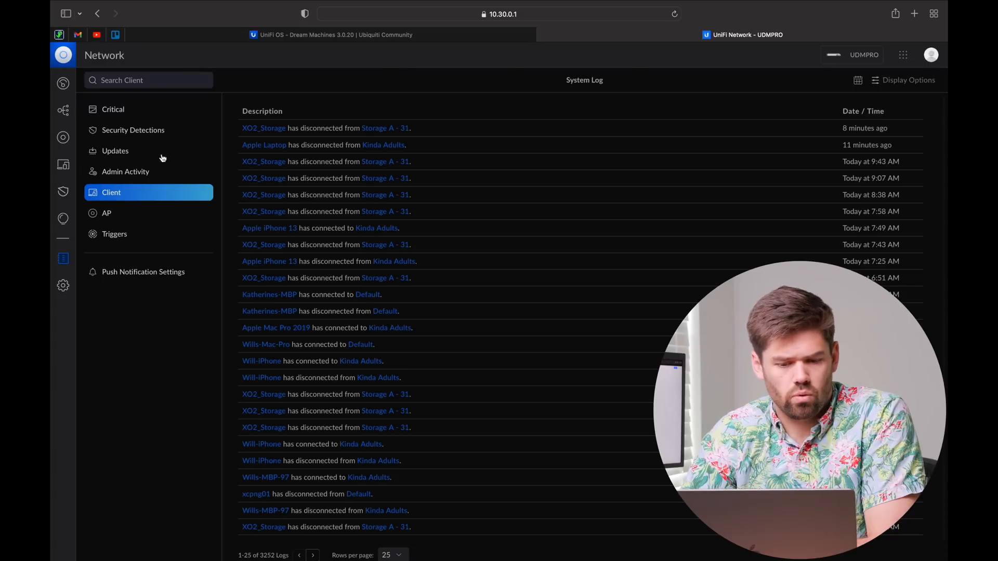
click(133, 130)
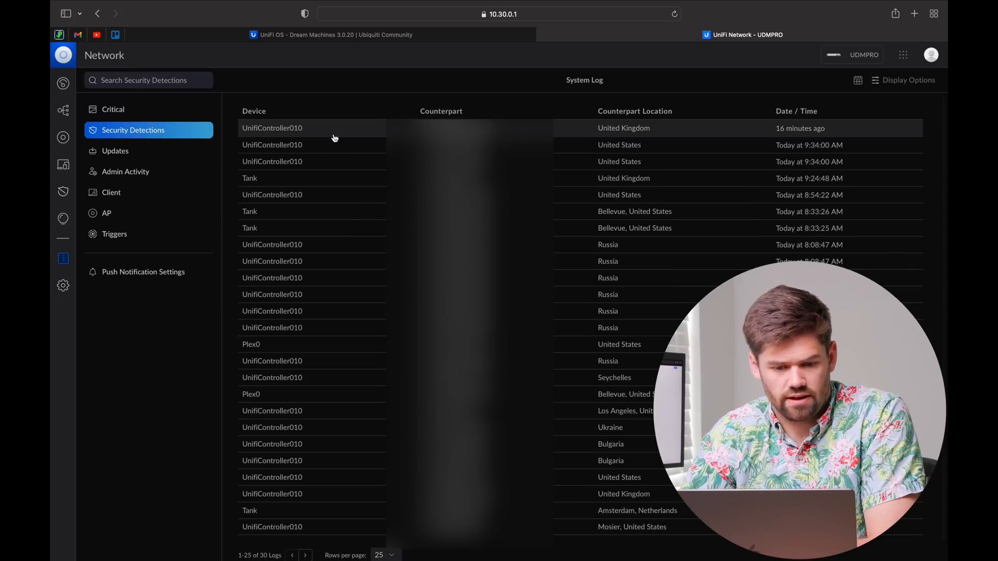
mouse_move(335, 377)
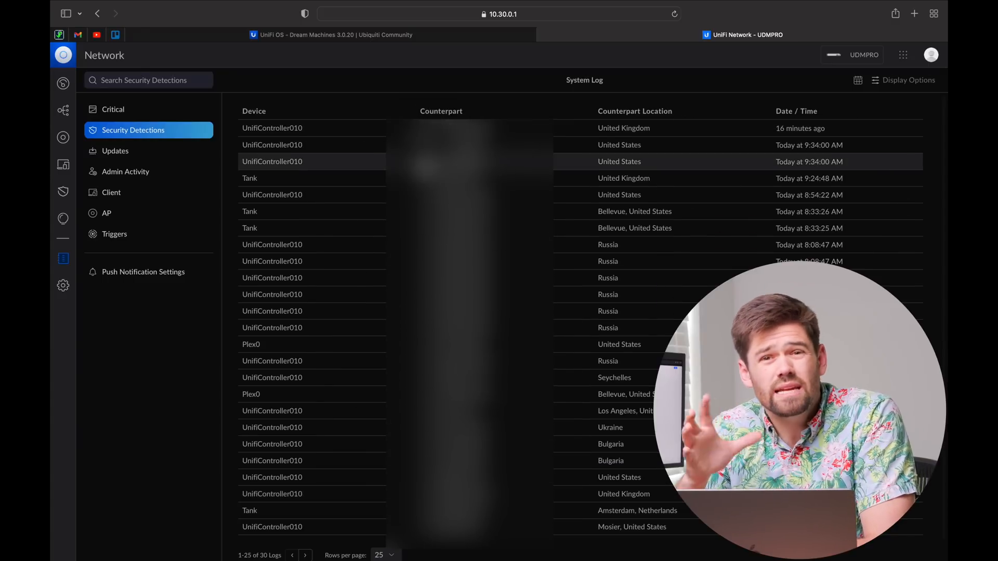
click(113, 109)
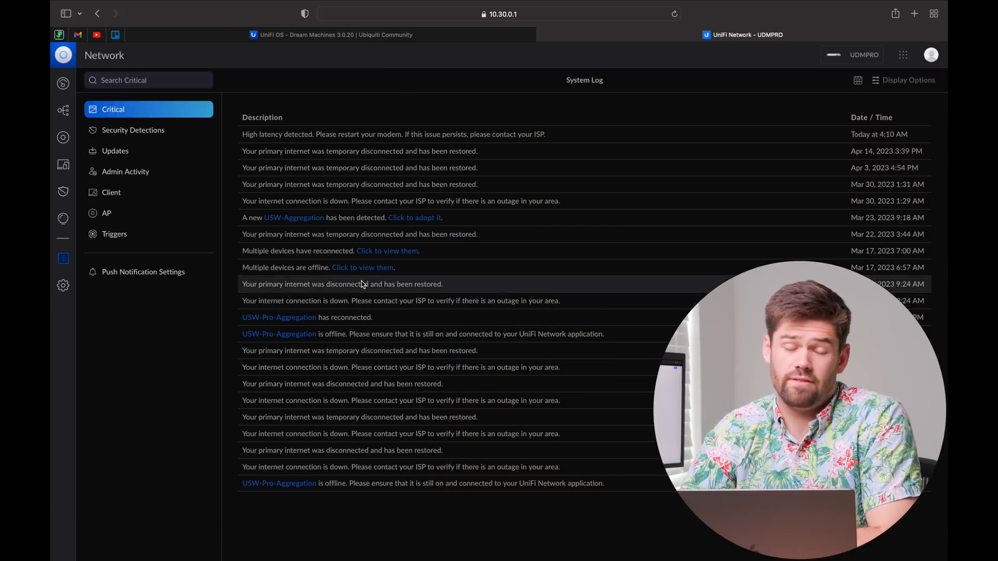
mouse_move(330, 34)
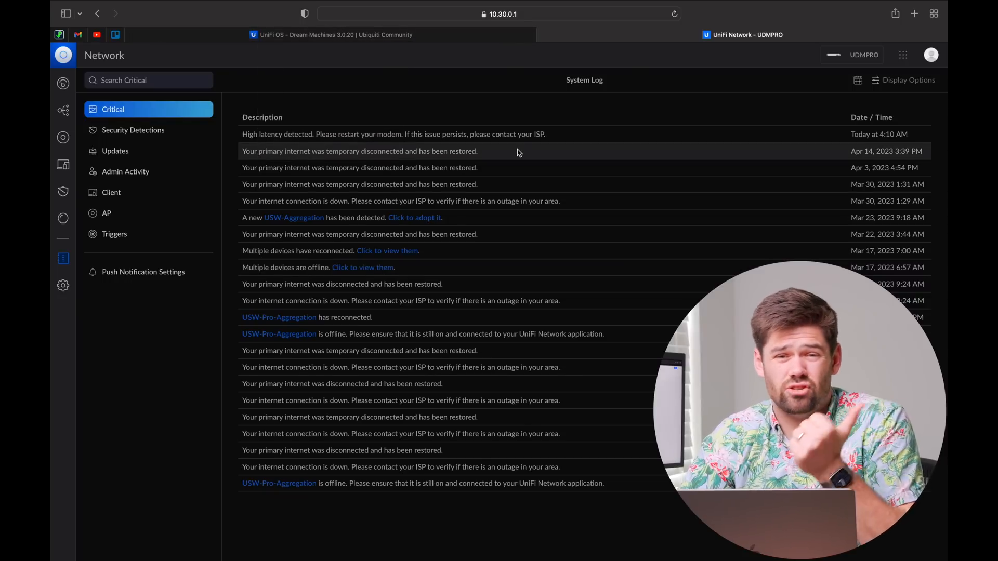
mouse_move(370, 71)
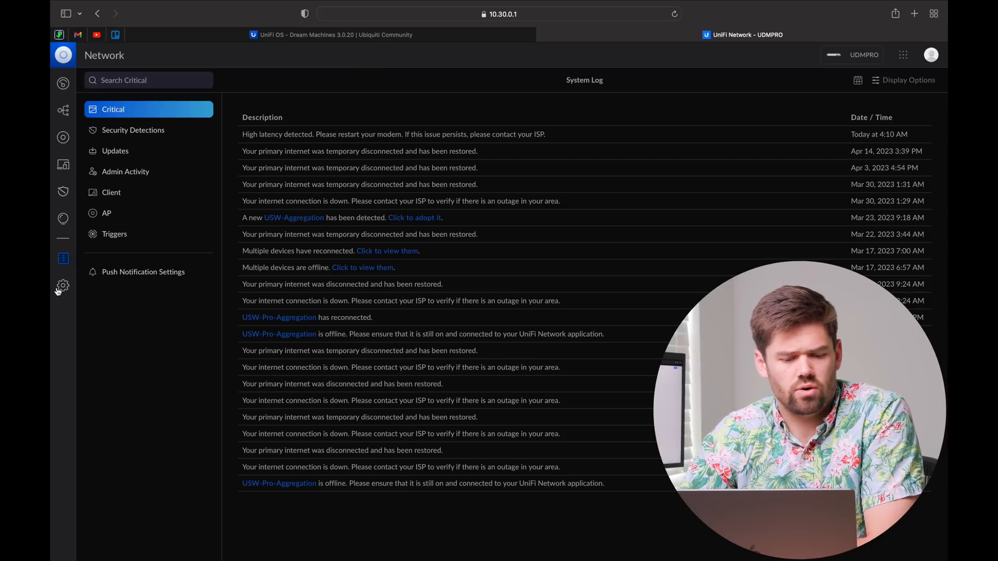
Enable ad blocking in the Traffic Management settings
click(64, 286)
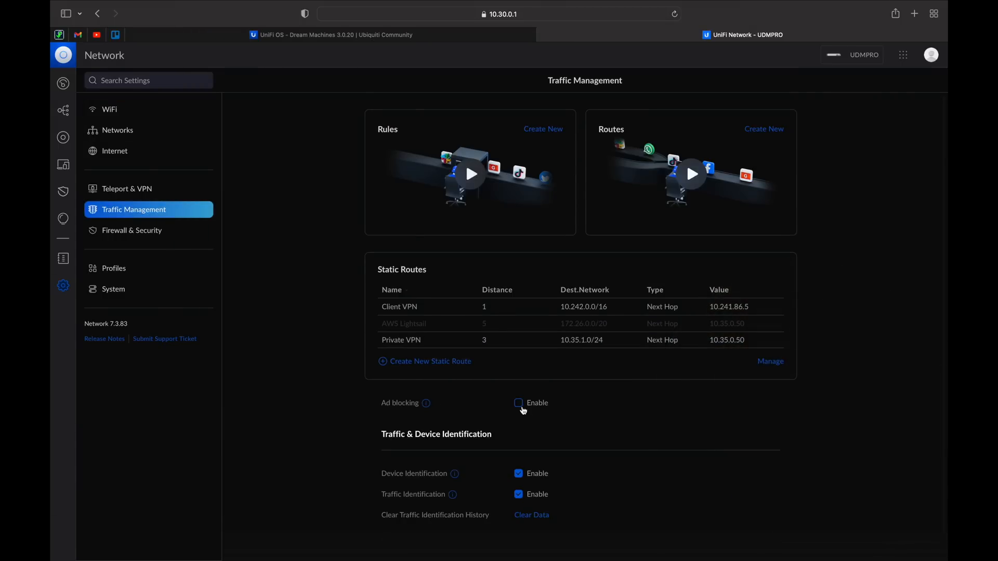
click(518, 402)
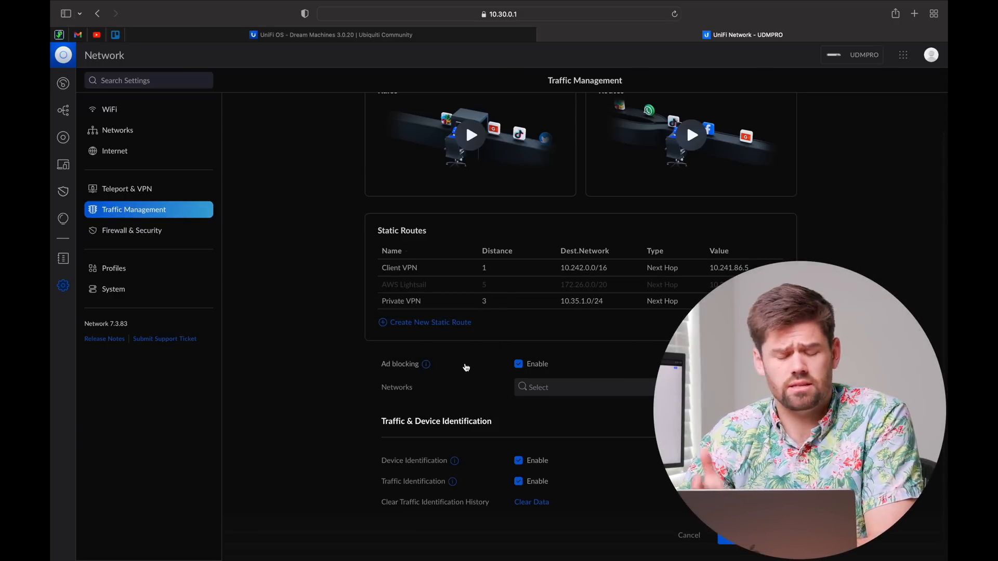
mouse_move(463, 373)
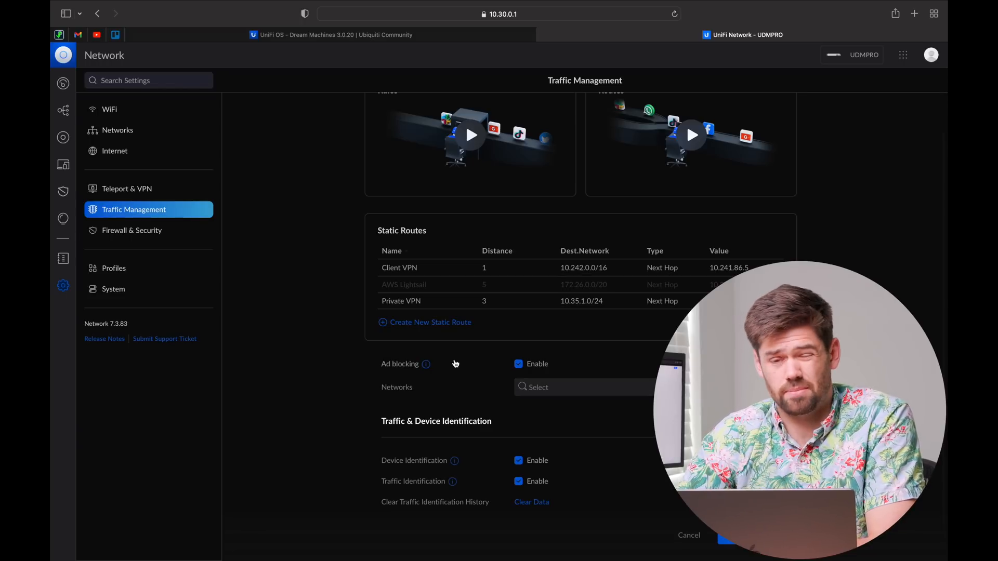
mouse_move(472, 372)
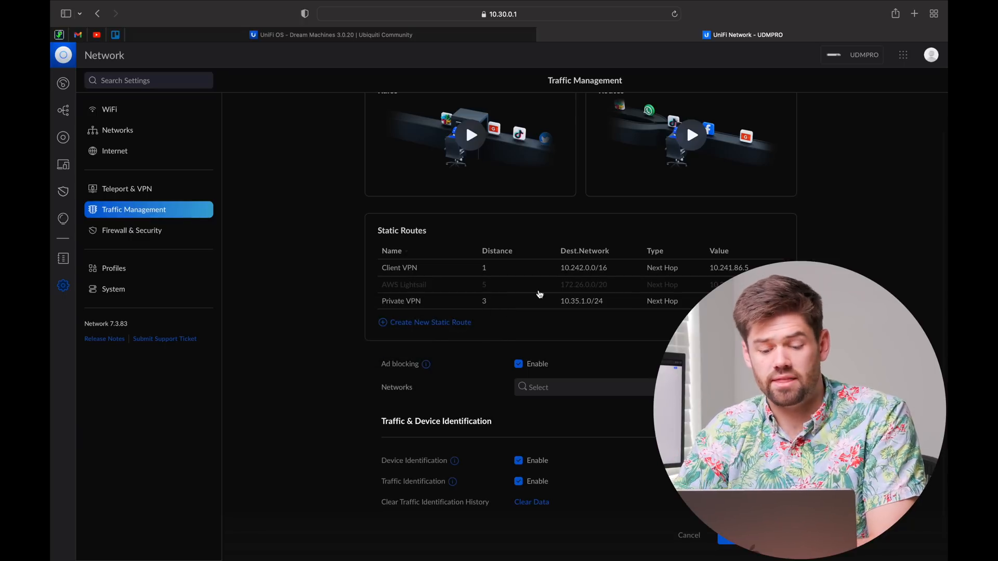
mouse_move(505, 339)
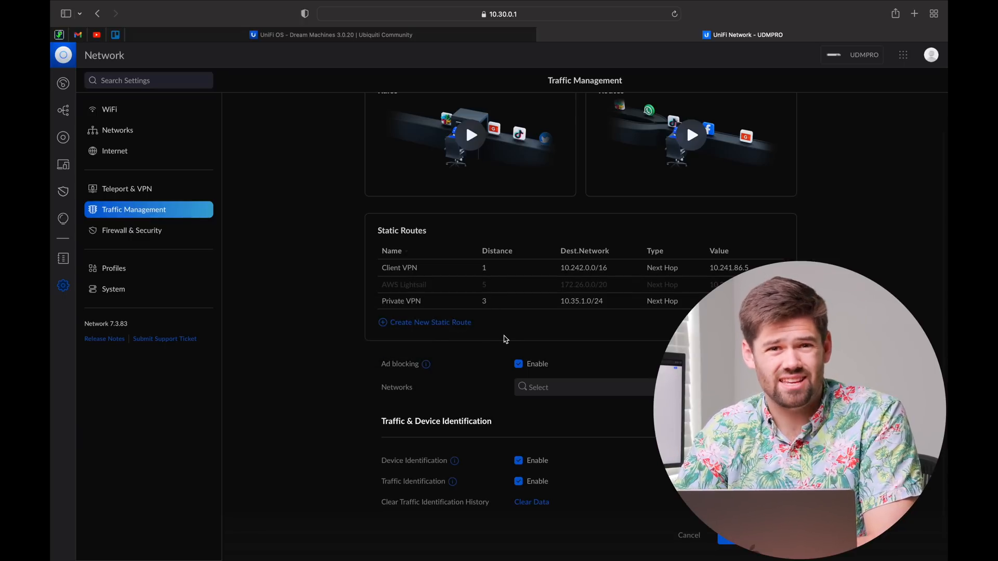